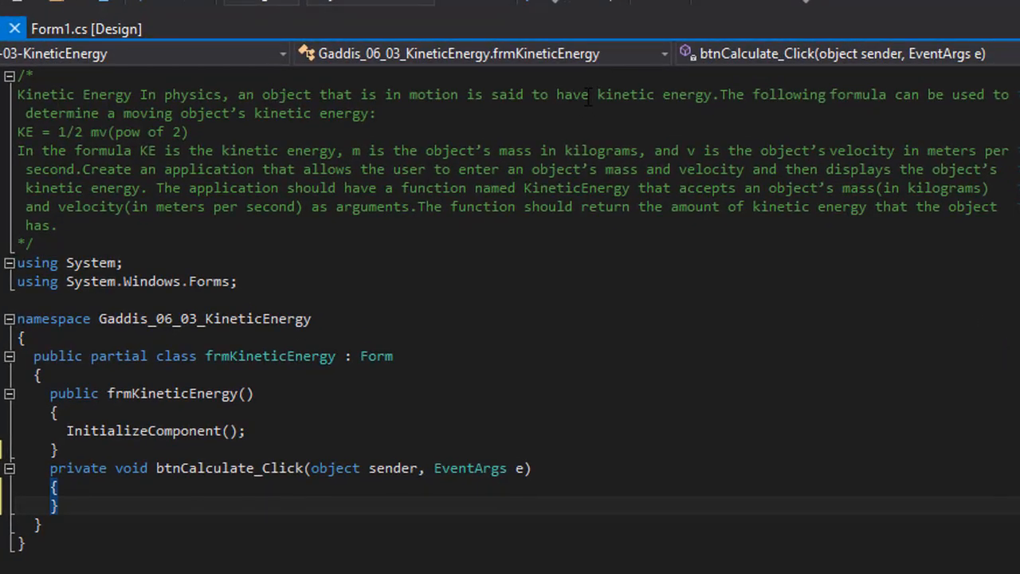
mouse_move(792, 115)
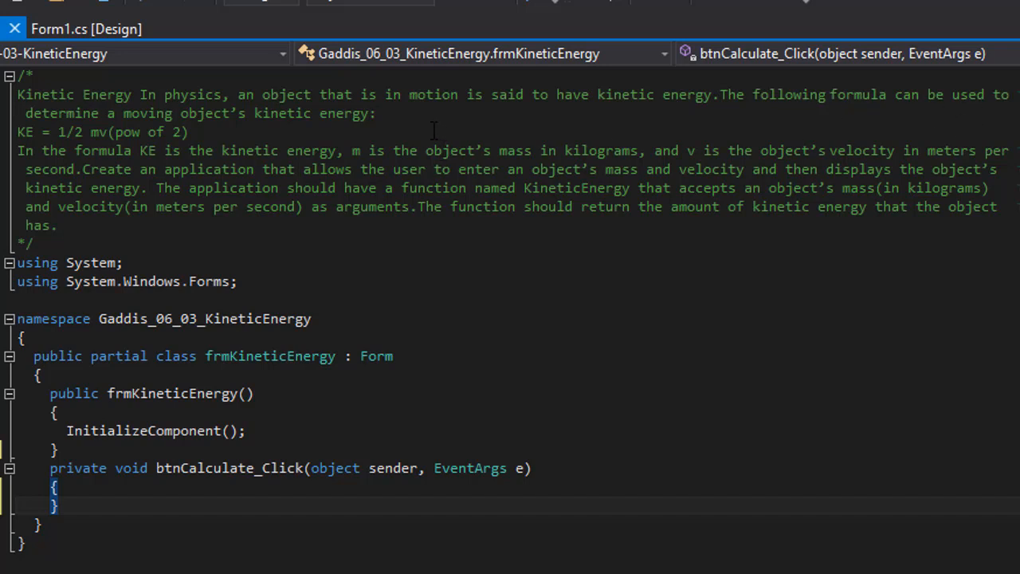
mouse_move(385, 126)
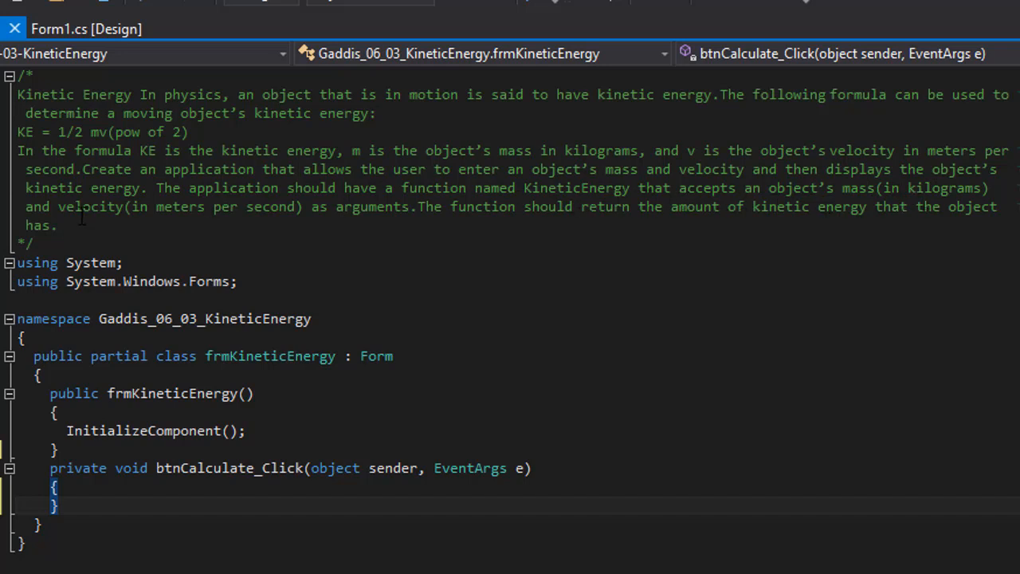
mouse_move(385, 221)
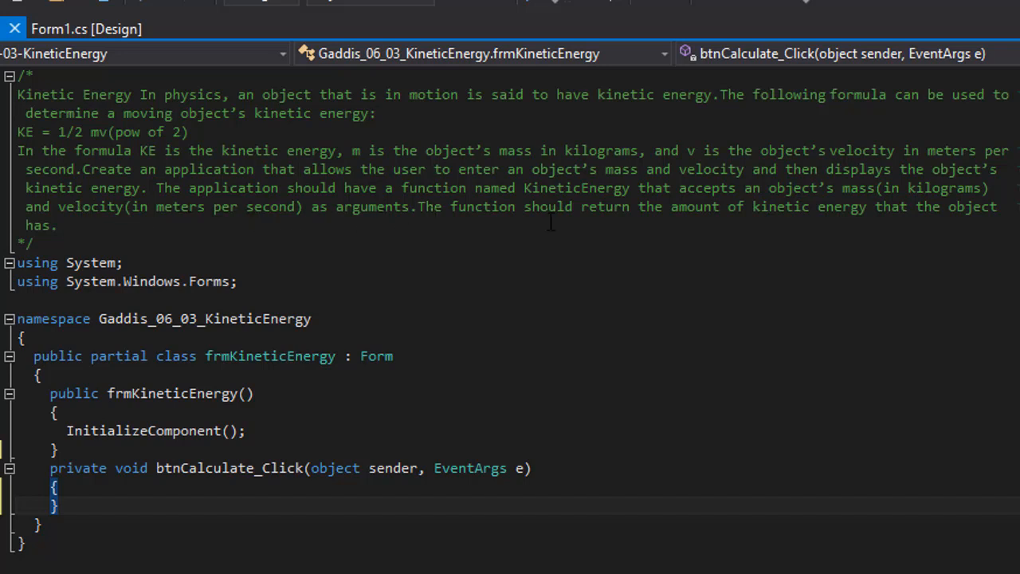
mouse_move(979, 289)
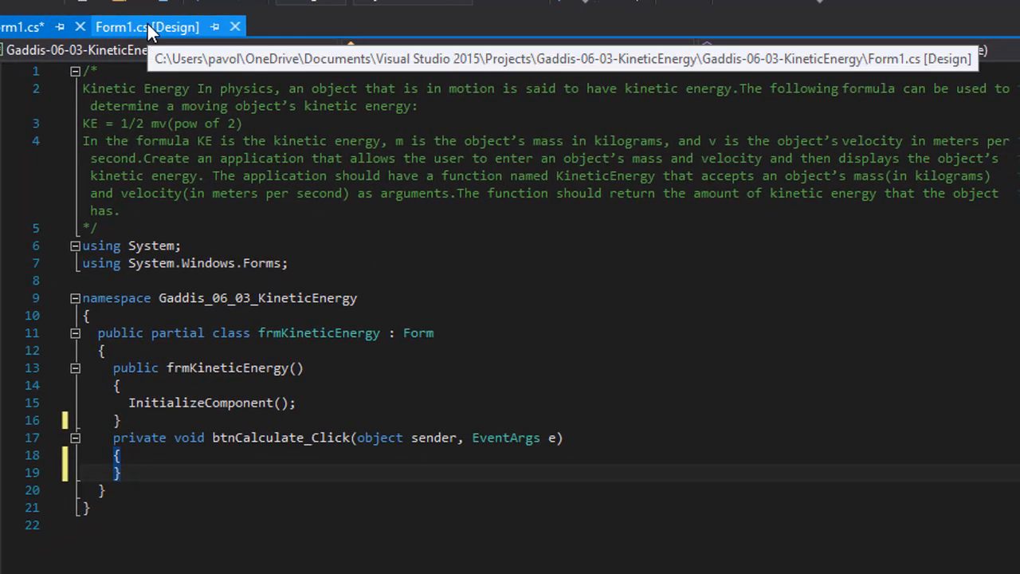
Glance at the form designer, then return to the code and begin typing 'private double K'
left_click(147, 27)
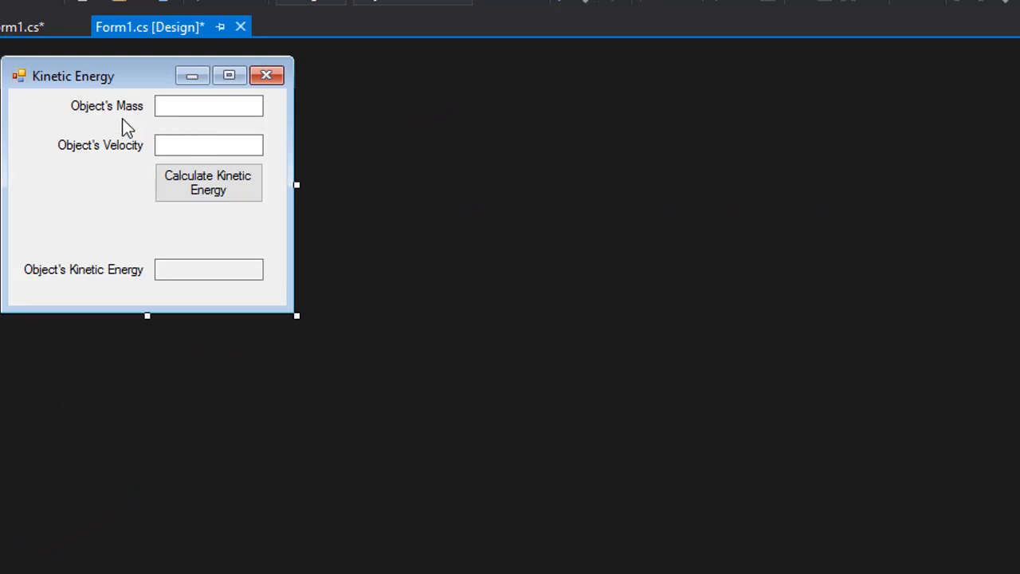
mouse_move(248, 151)
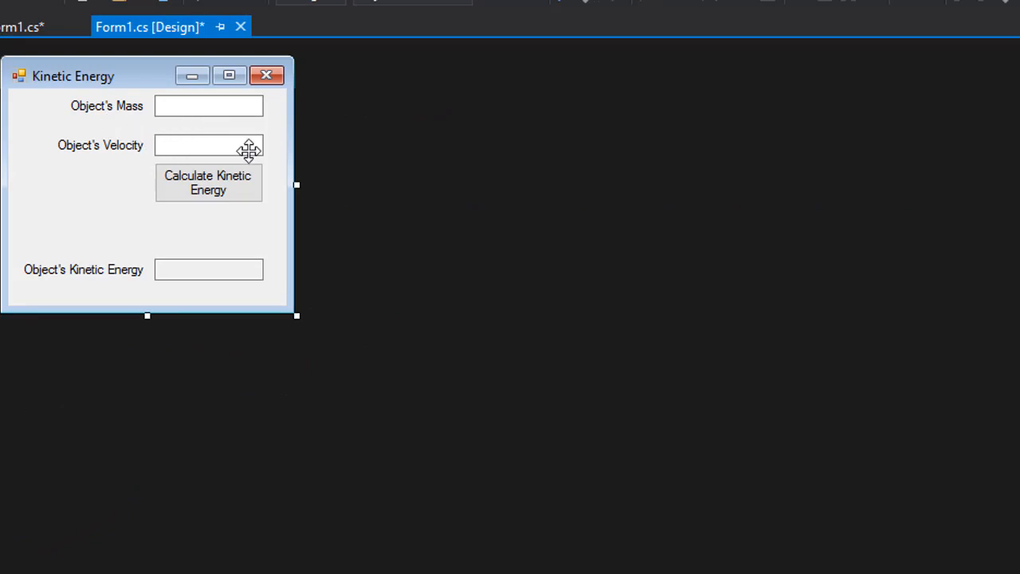
mouse_move(248, 198)
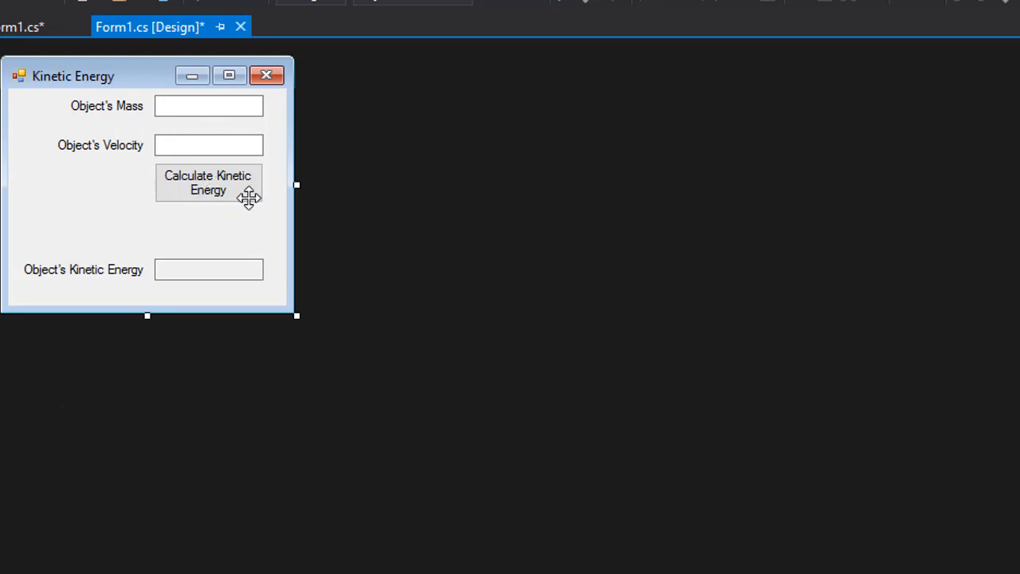
mouse_move(9, 40)
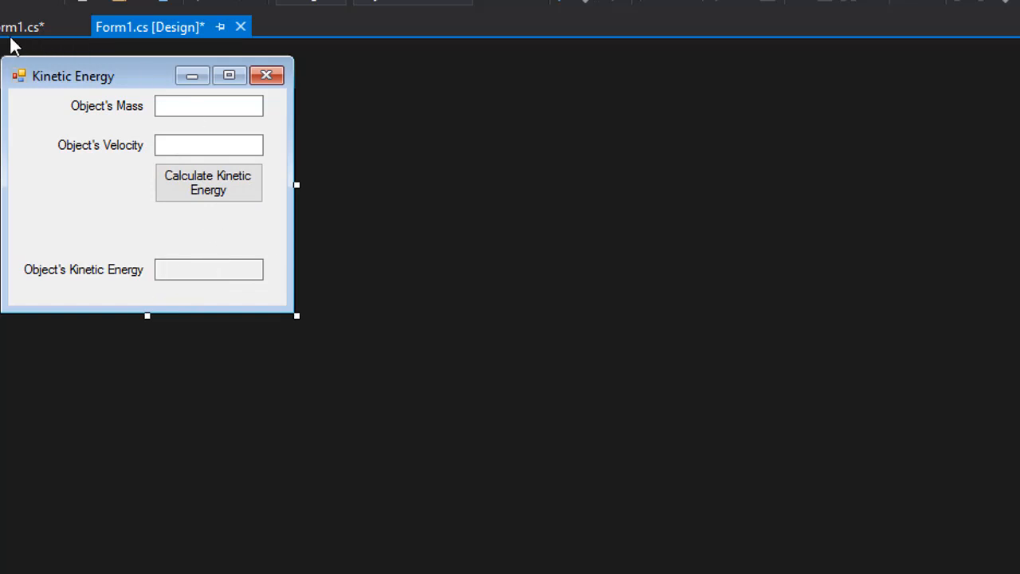
left_click(22, 27)
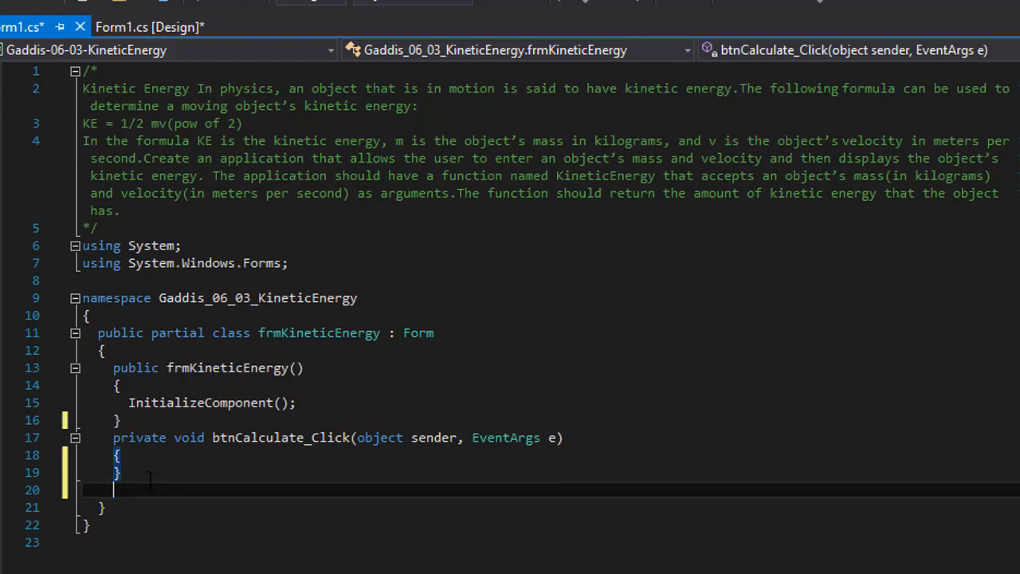
type("privat")
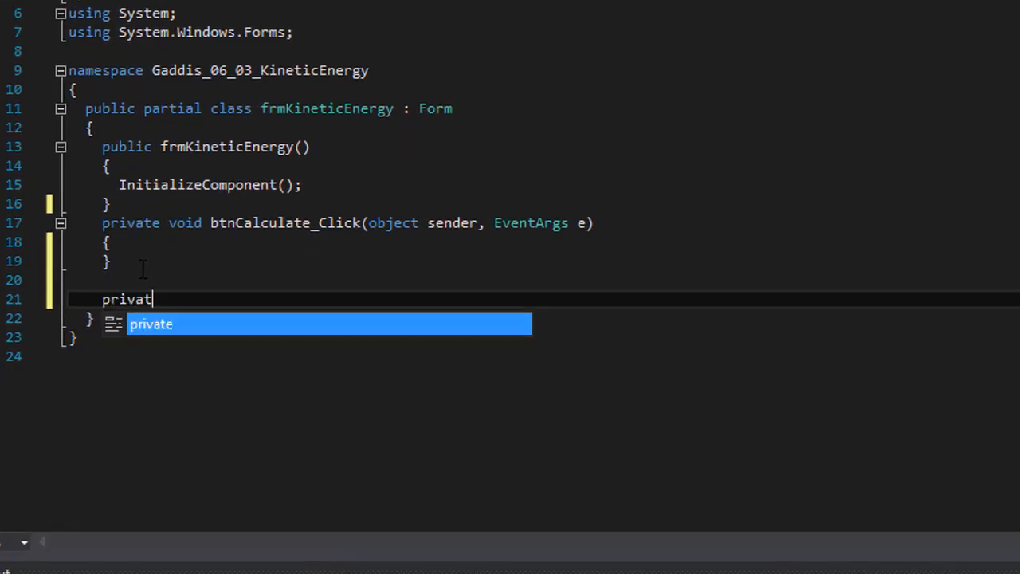
type("e double")
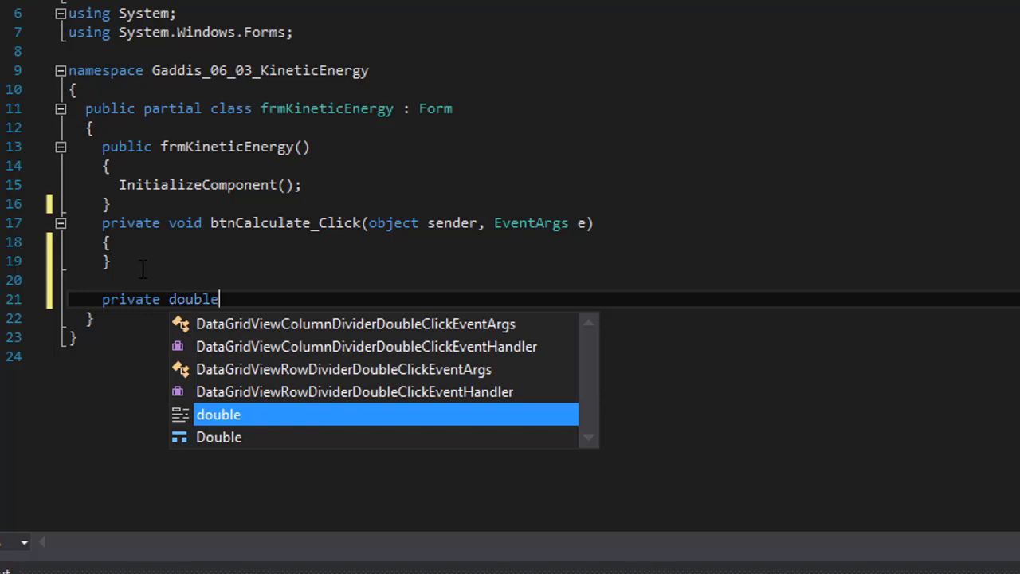
type("K")
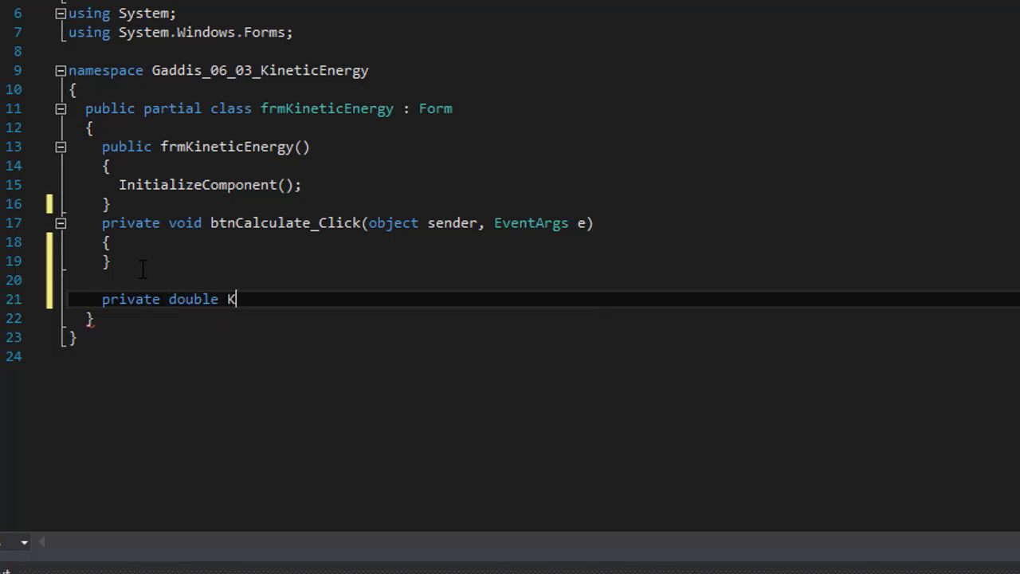
Complete the signature KineticEnergy(double m, double v) and start the method body
type("ineticEner")
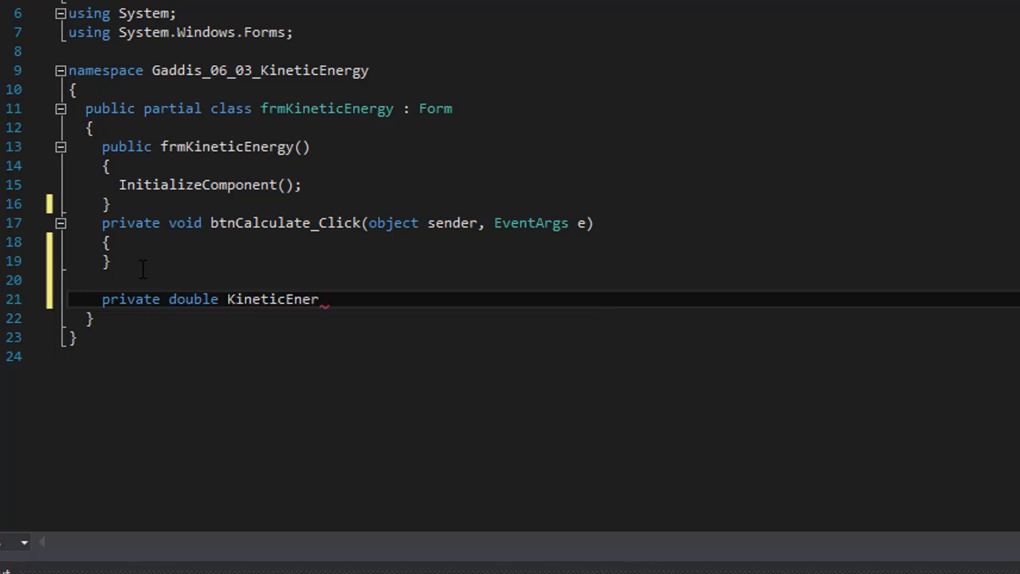
type("gy()")
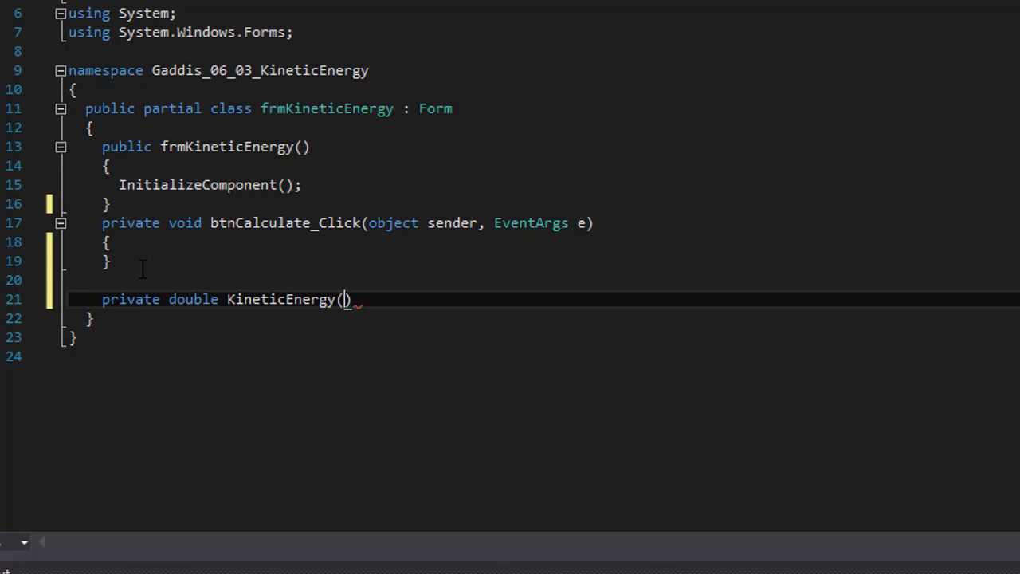
type("d")
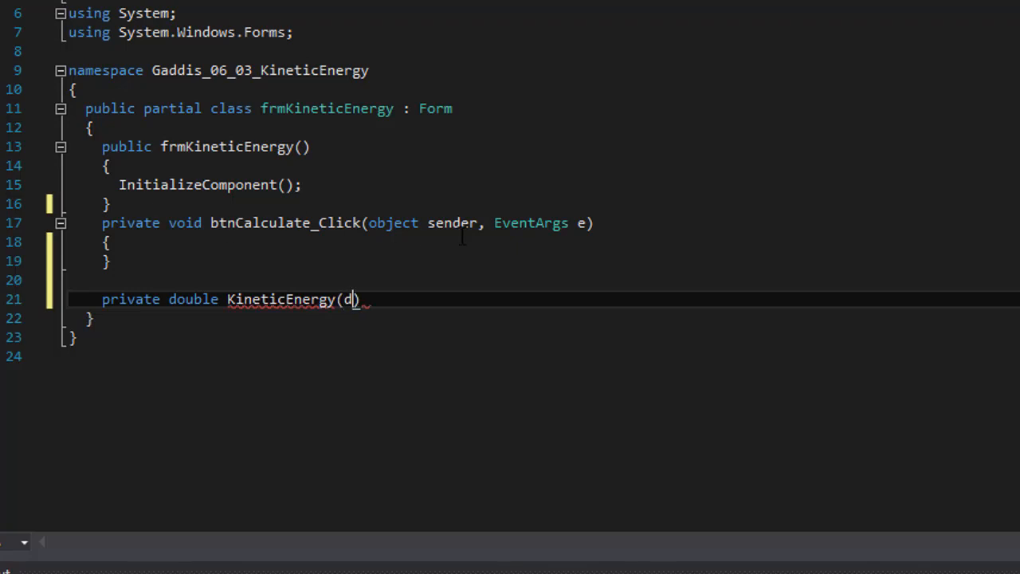
type("ouble")
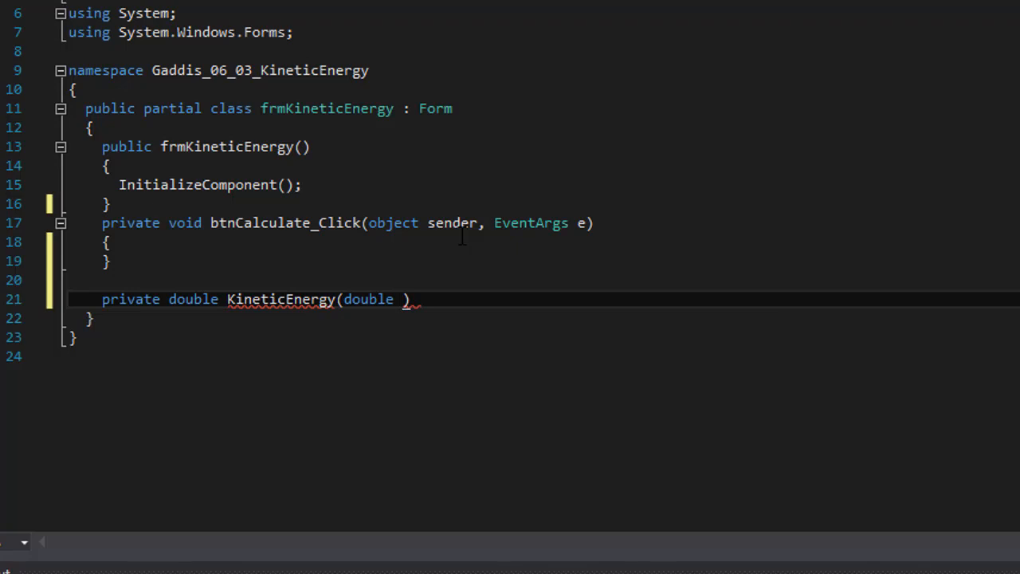
type("m")
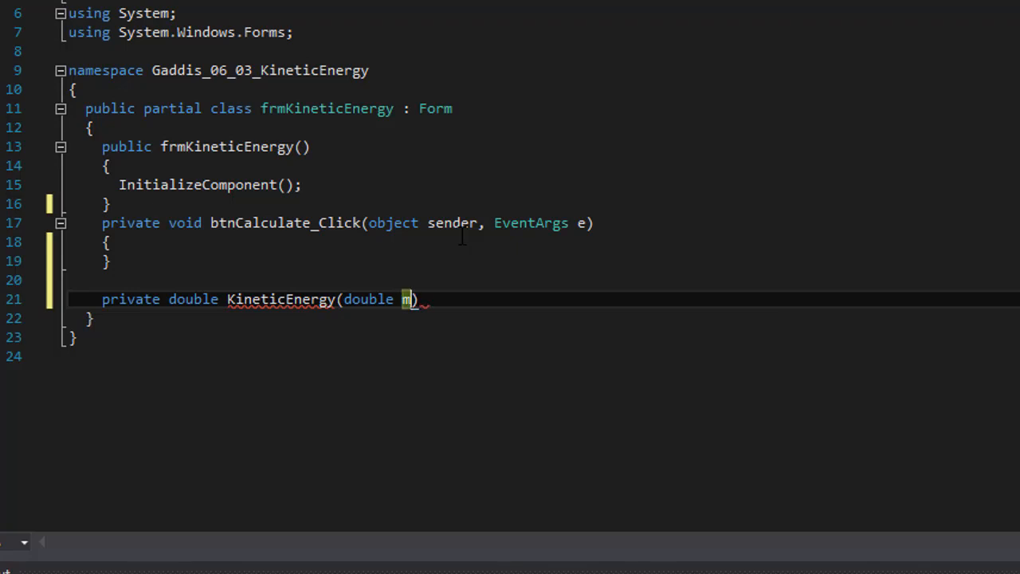
type(",")
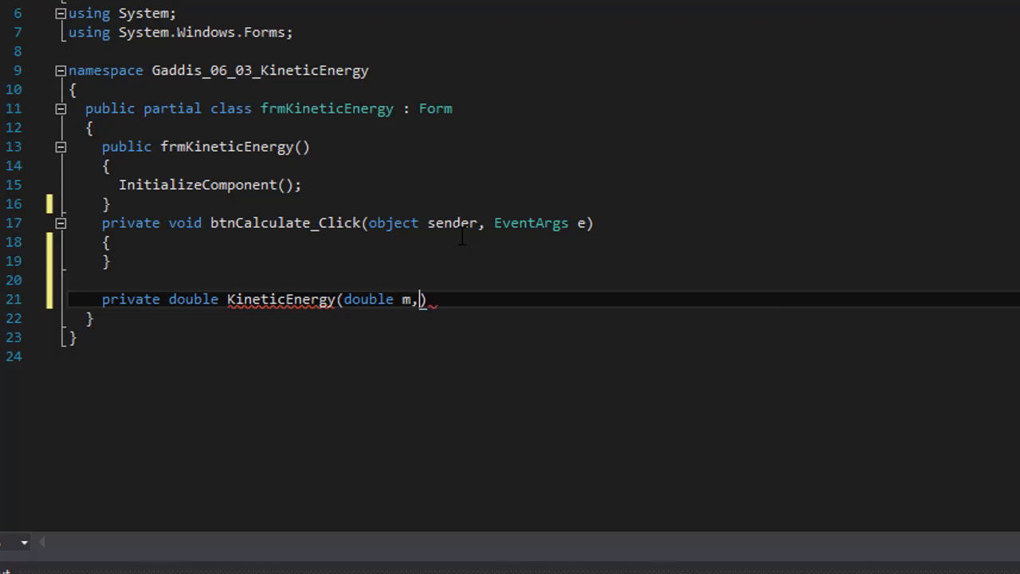
type("double v")
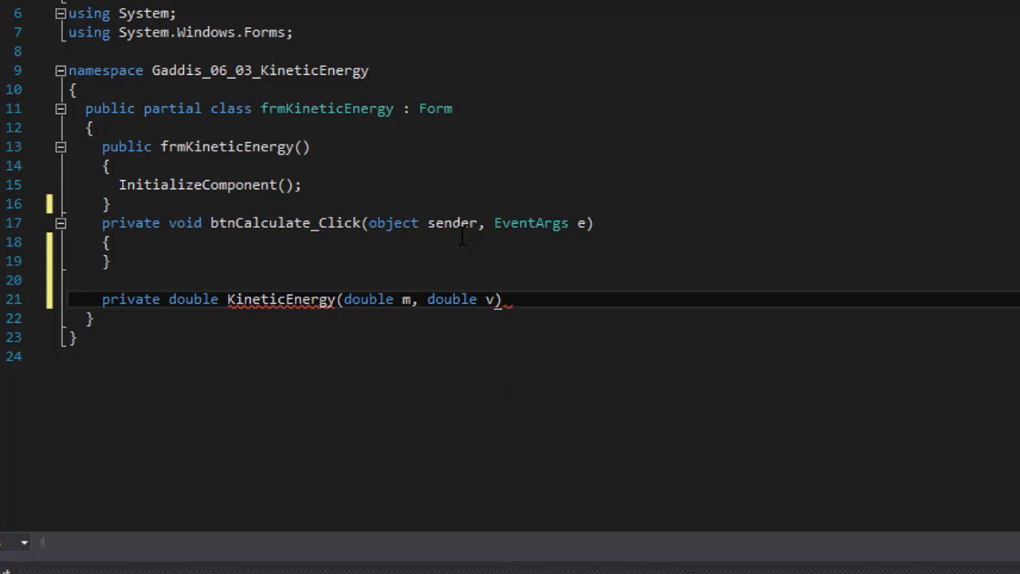
double_click(488, 299)
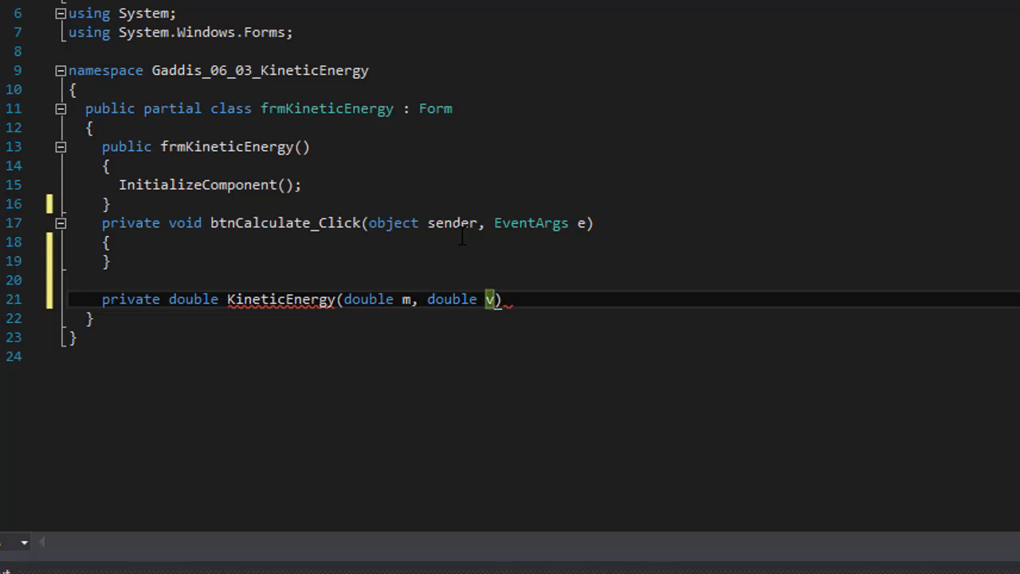
key("Enter")
type("{")
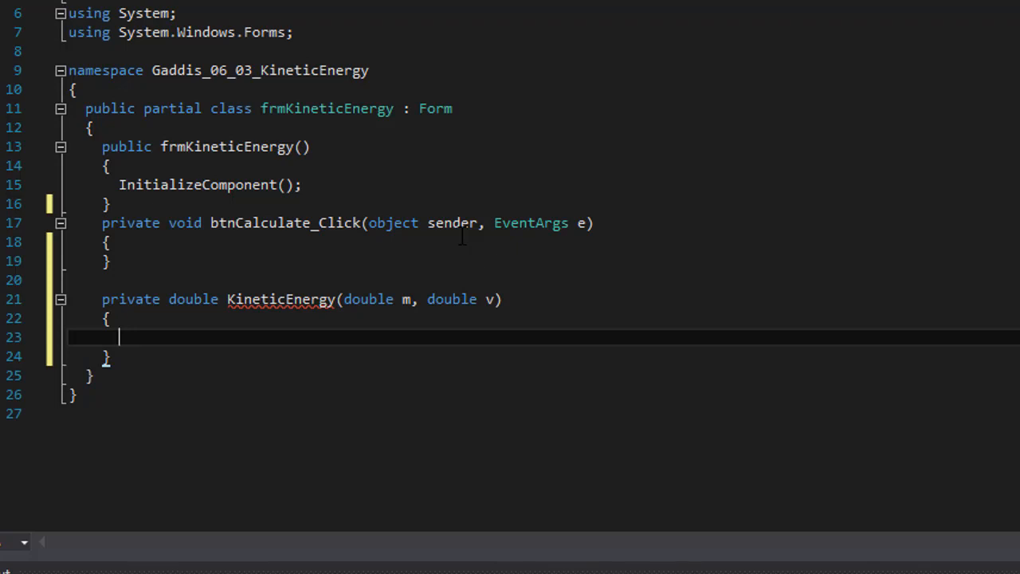
Write 'double KE = 0.5 * m * Math.Pow(v, 2);' followed by 'return KE;'
type("double KE")
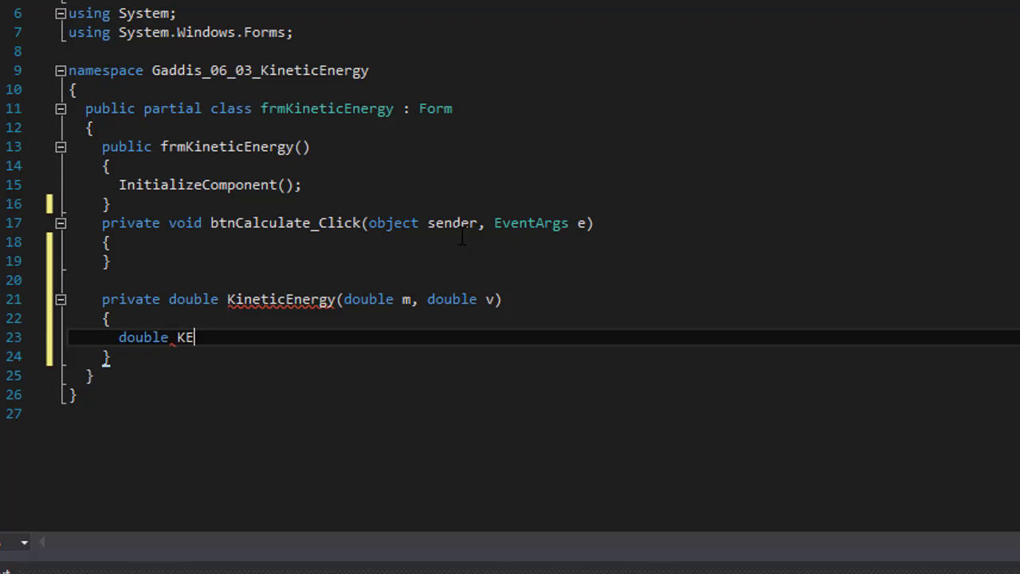
type("=")
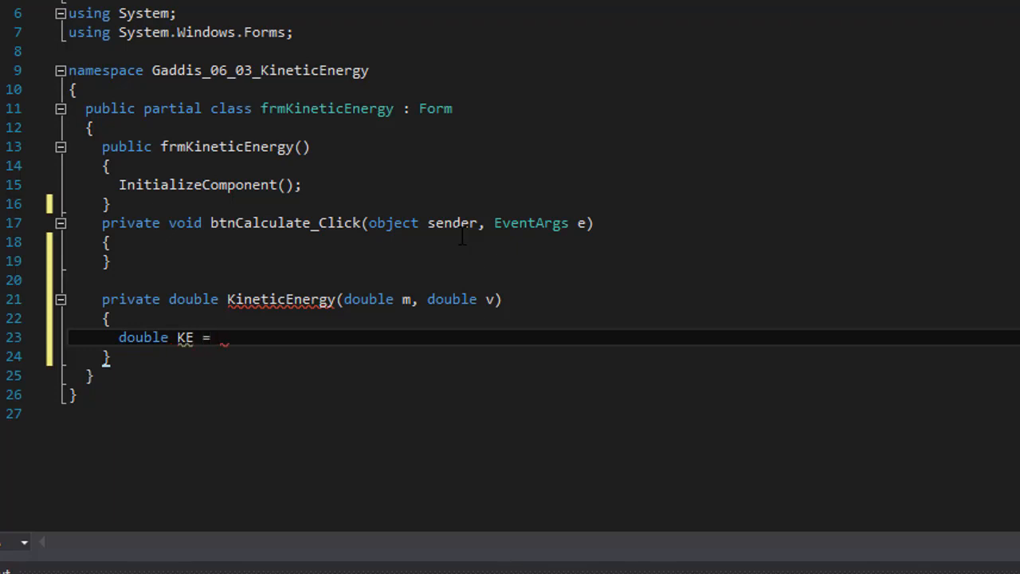
type("0.5")
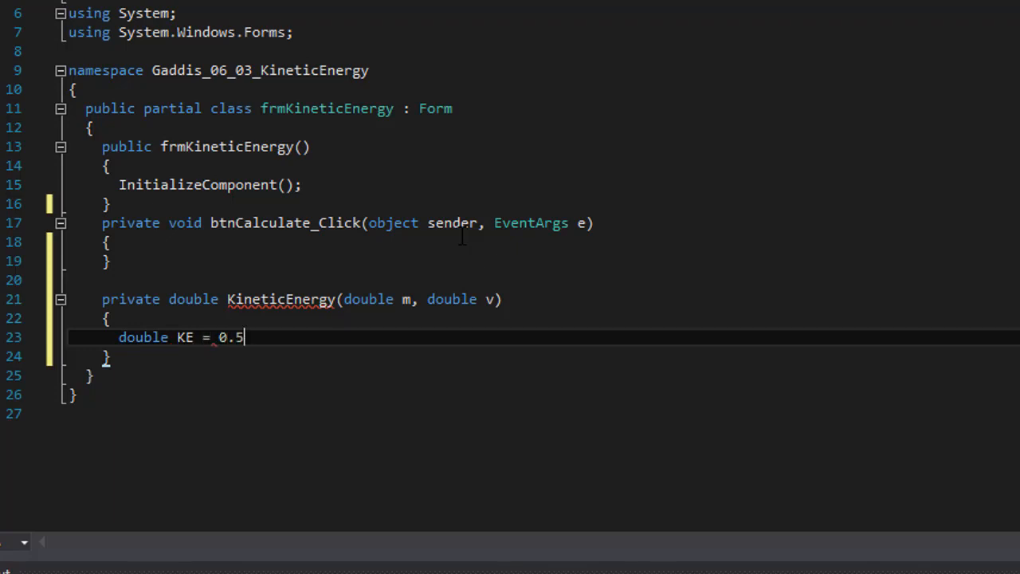
type("*")
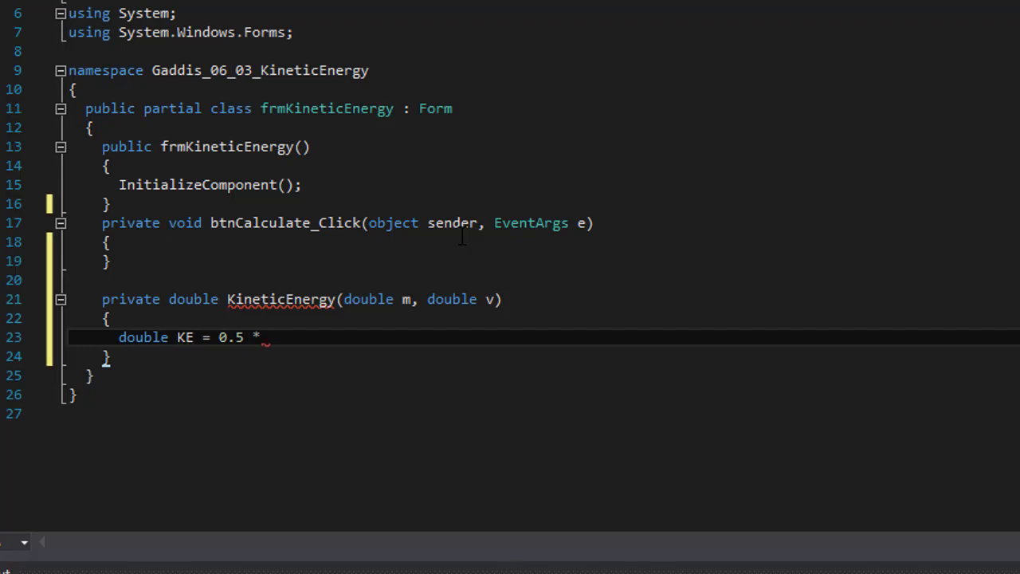
type("m *")
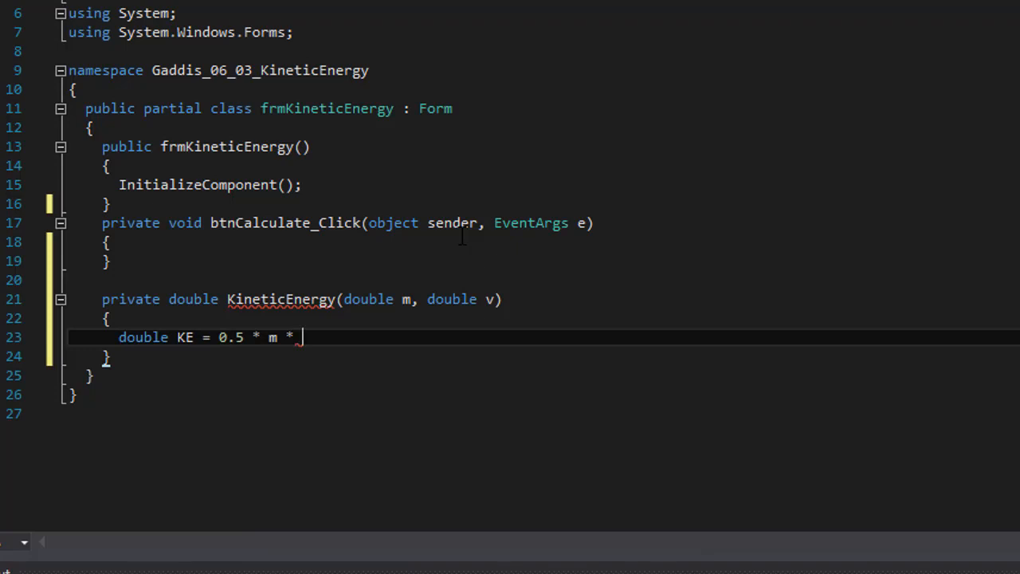
type("Math.Pow(")
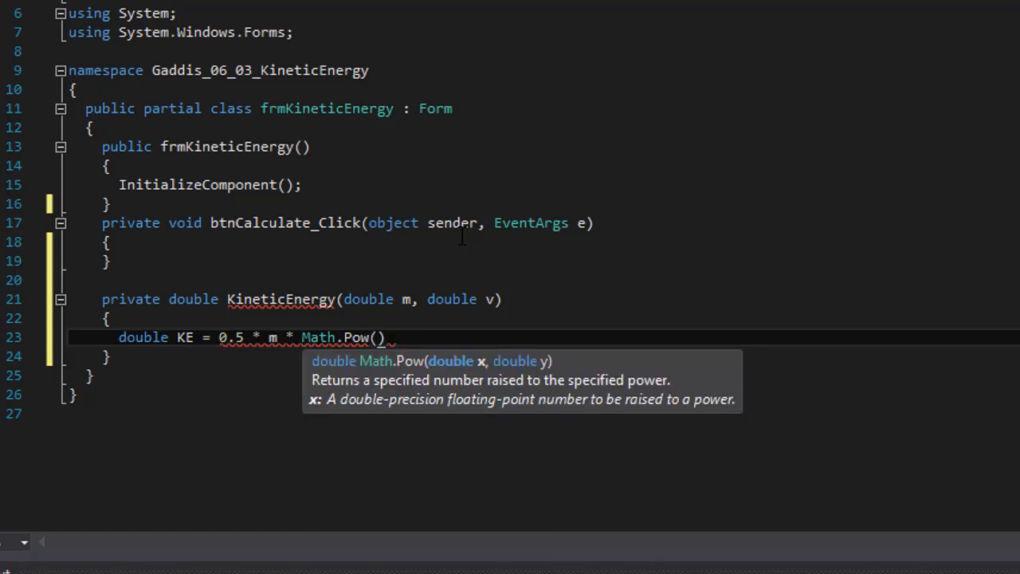
type("v,")
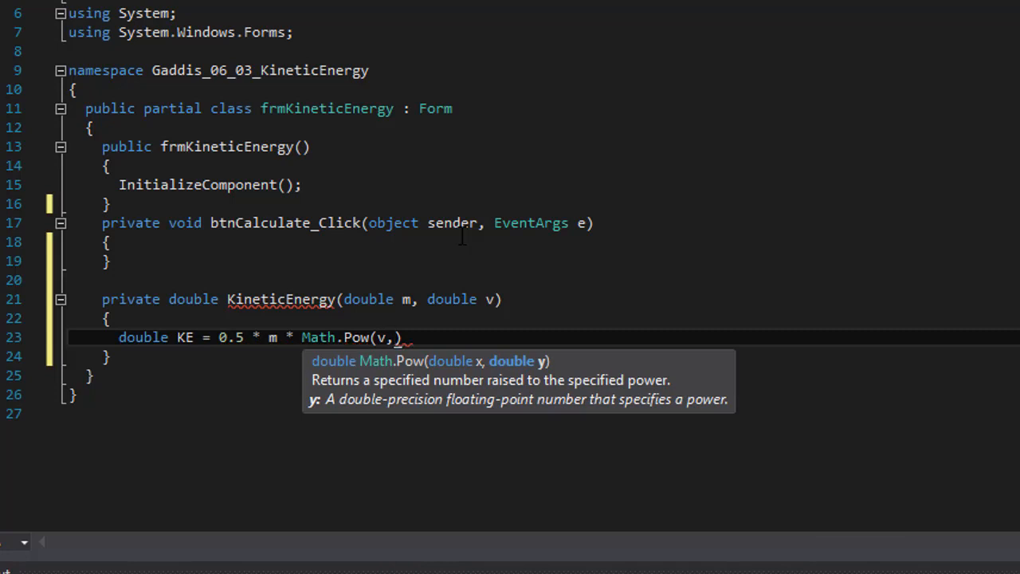
type("2")
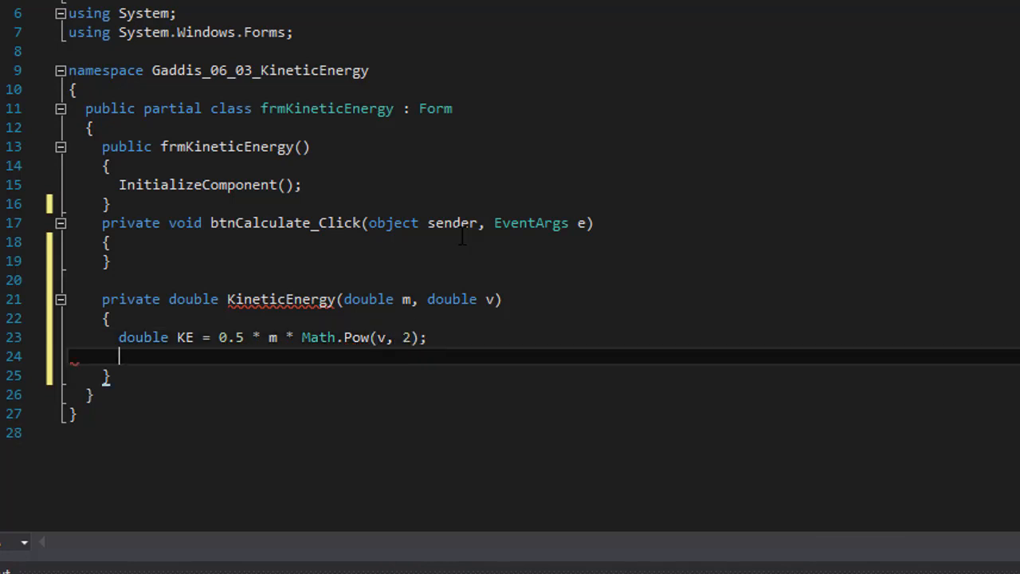
type("return")
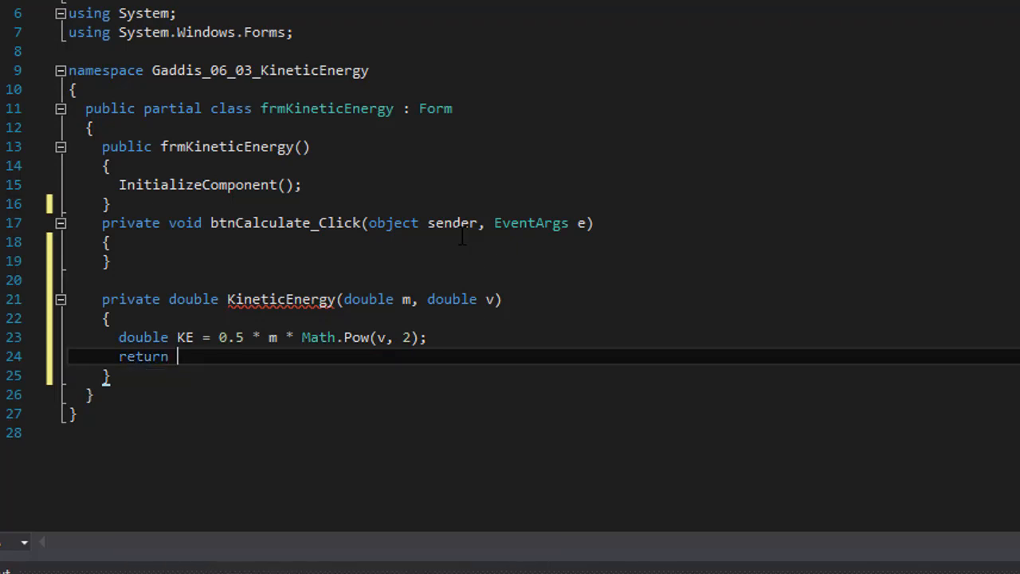
type("KE;")
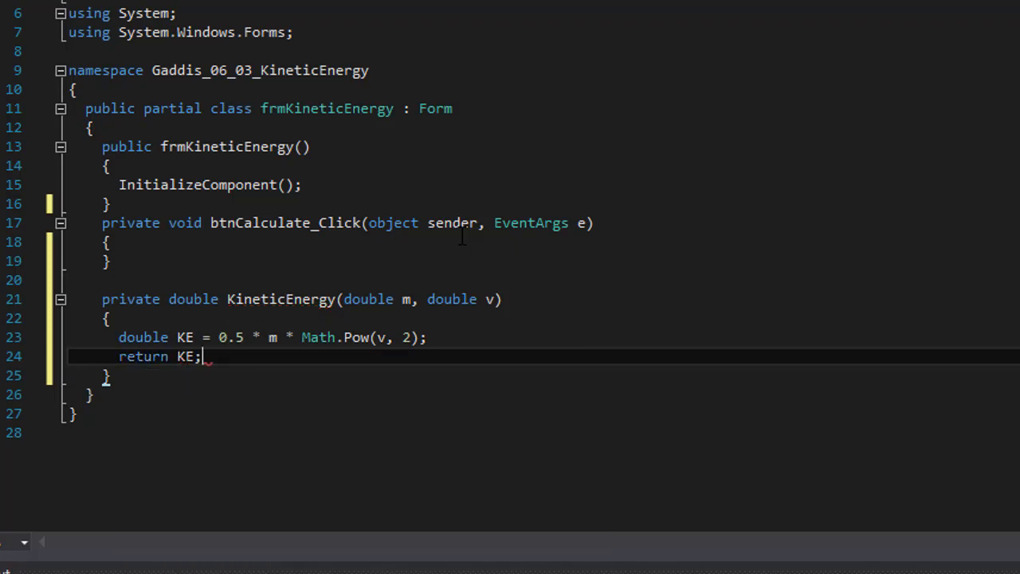
double_click(143, 356)
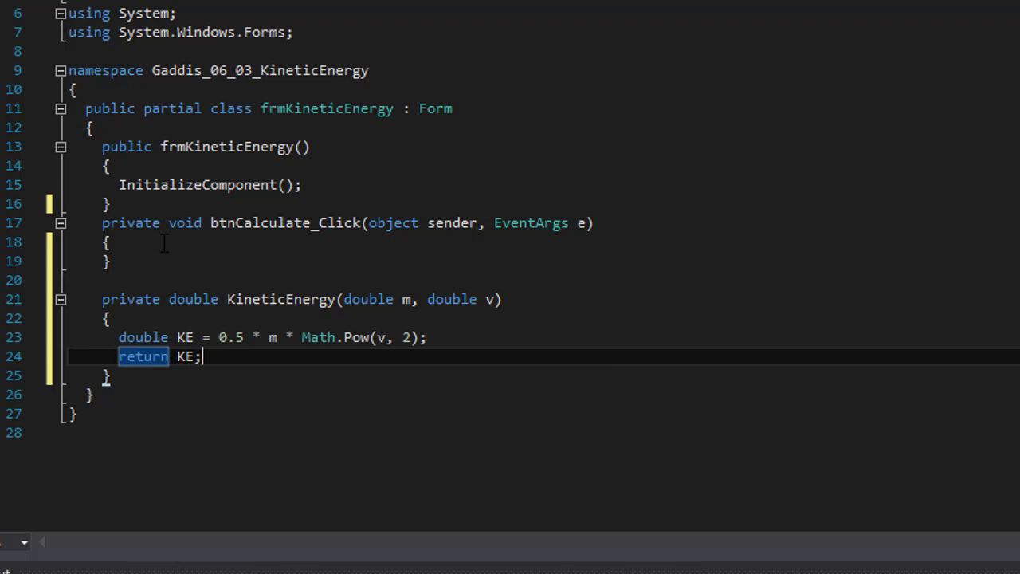
mouse_move(334, 421)
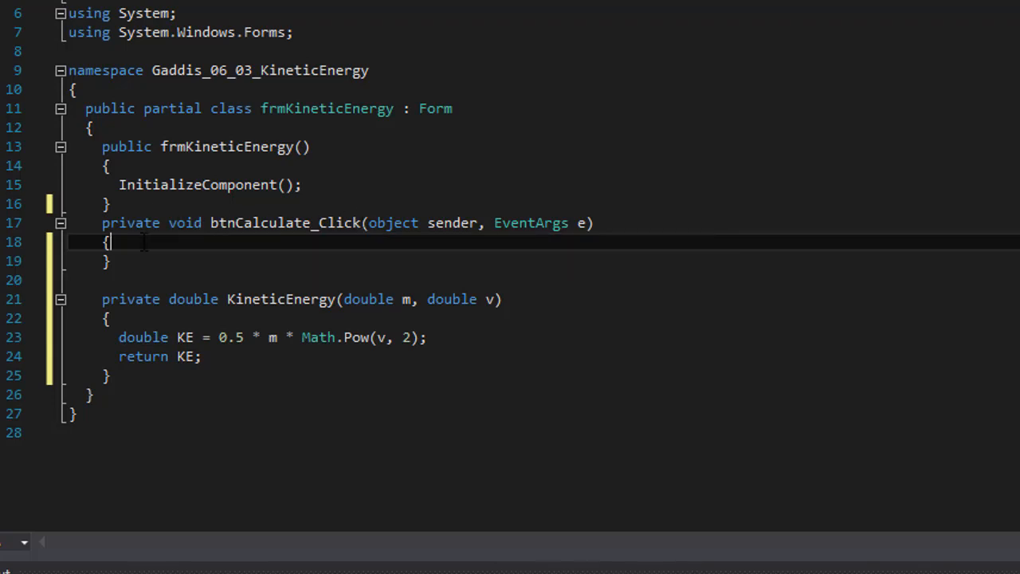
Declare double m and double v at the top of btnCalculate_Click
key("Return")
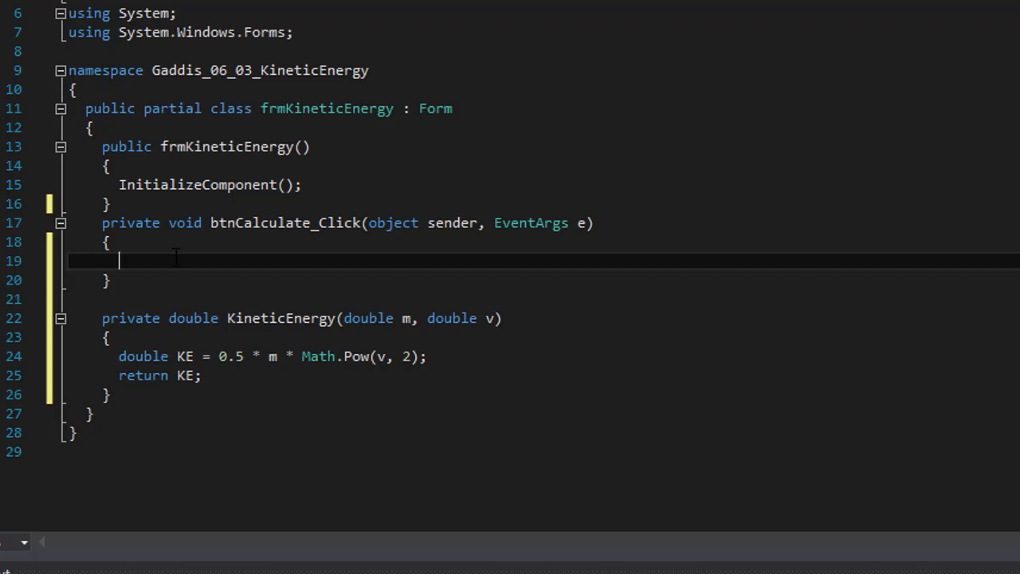
type("double m;")
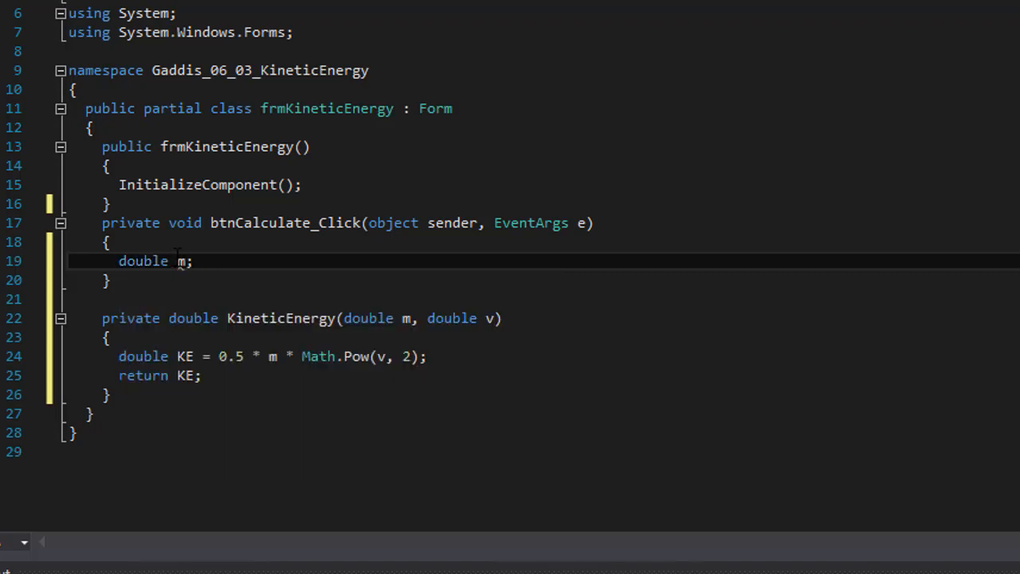
type("double")
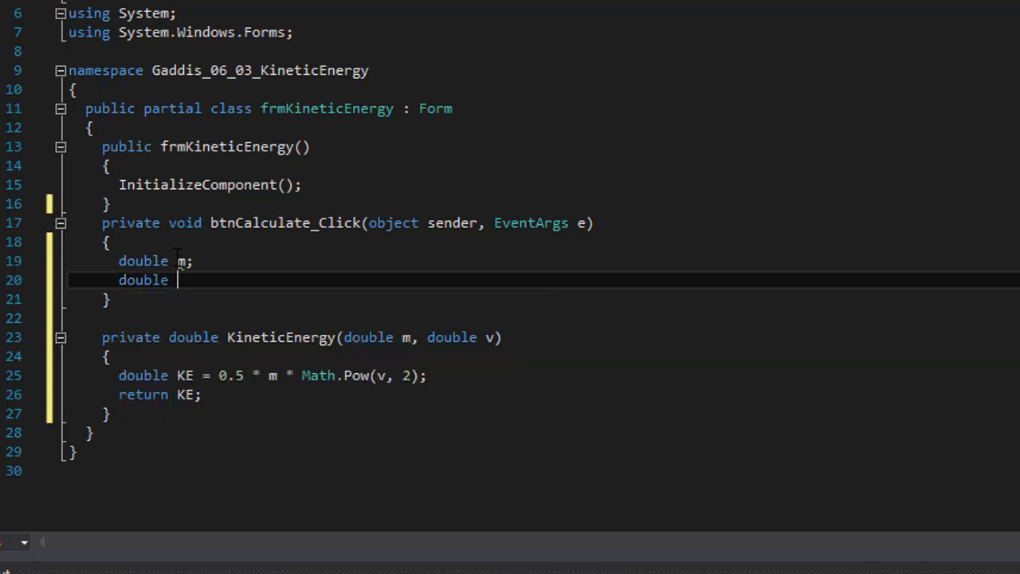
type("v;")
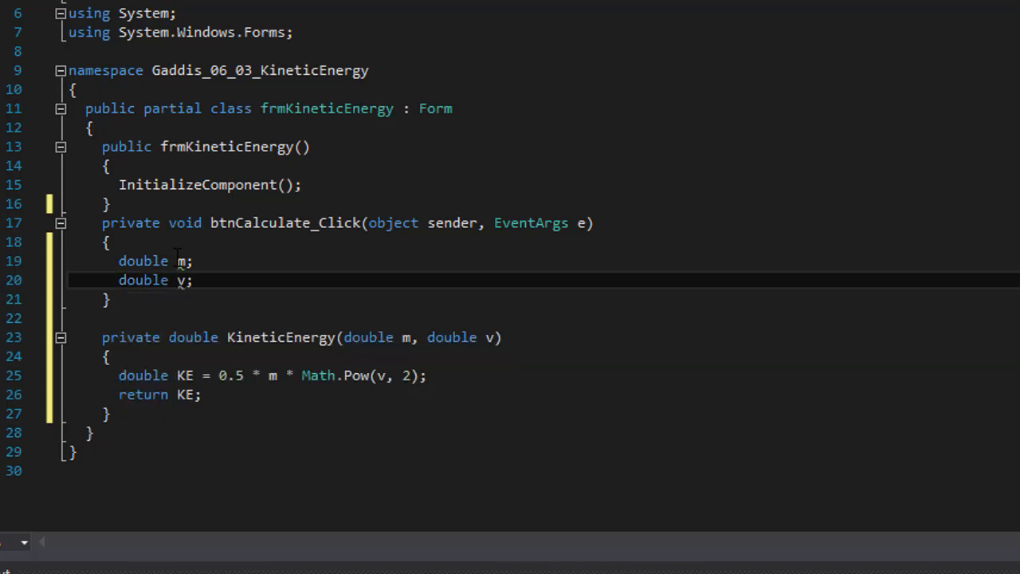
key("enter")
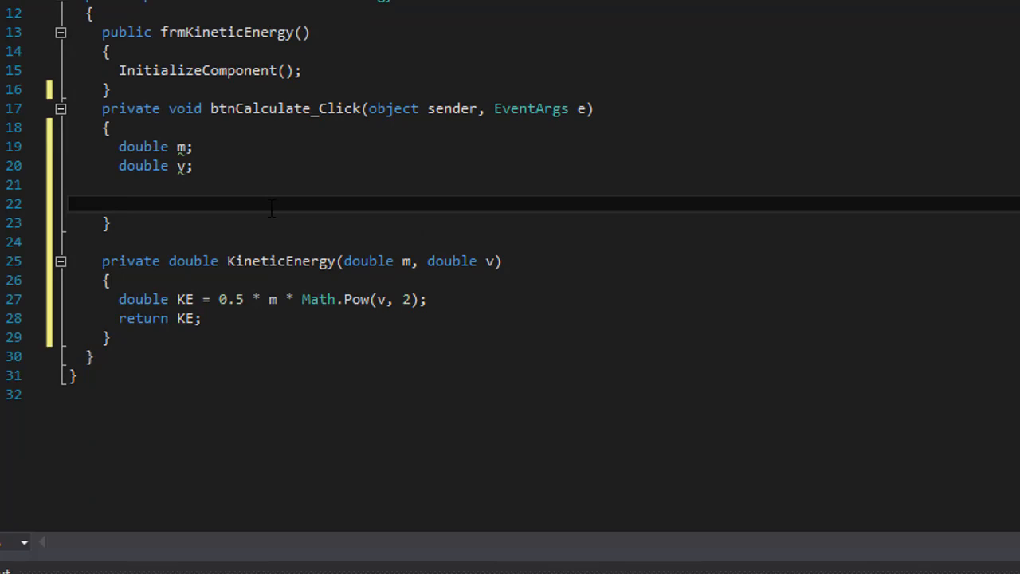
Add an if requiring double.TryParse of txtMass.Text and txtVelocity.Text into m and v
type("if (double.TryParse")
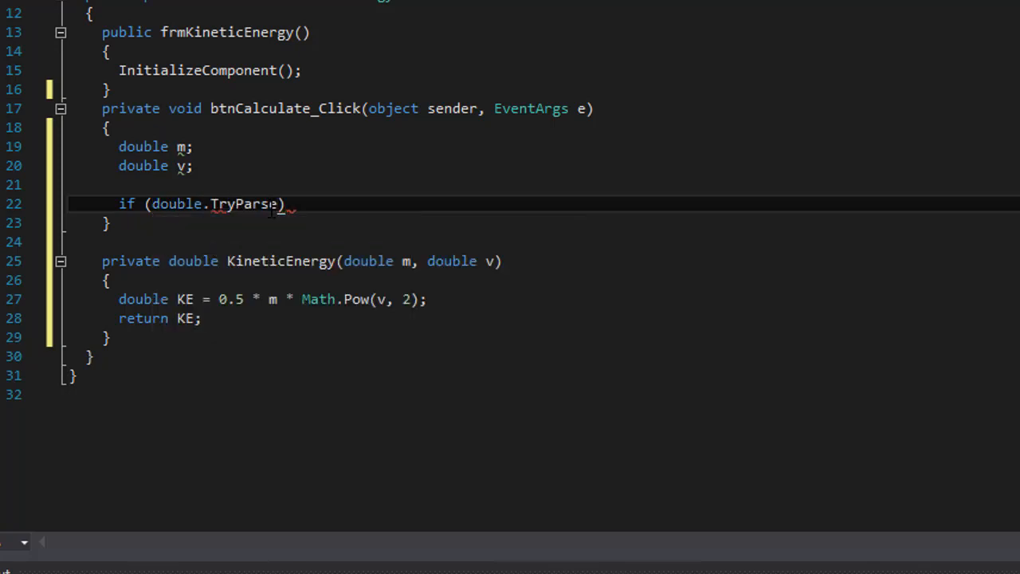
type("(txtMass.")
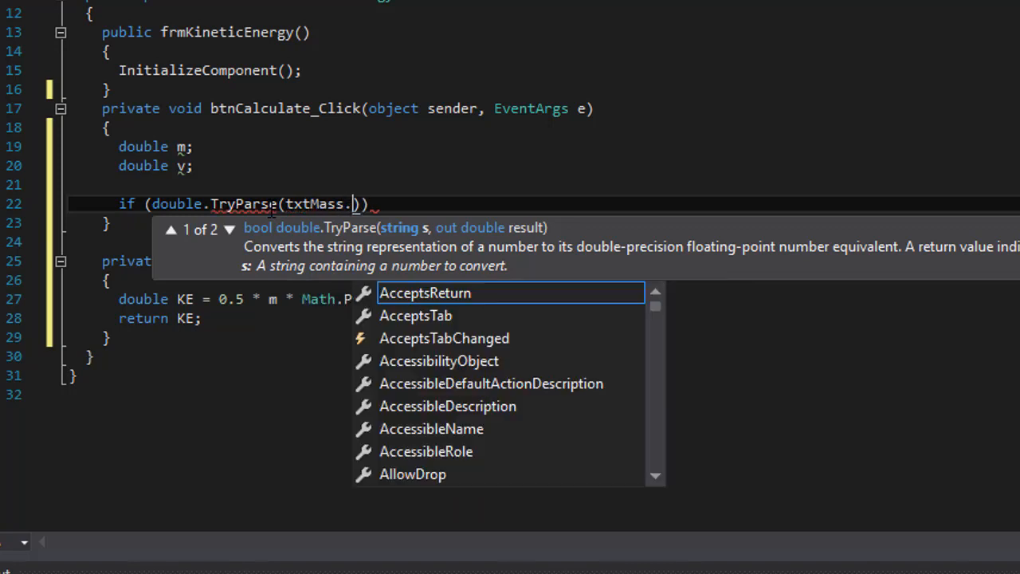
type("Text, out")
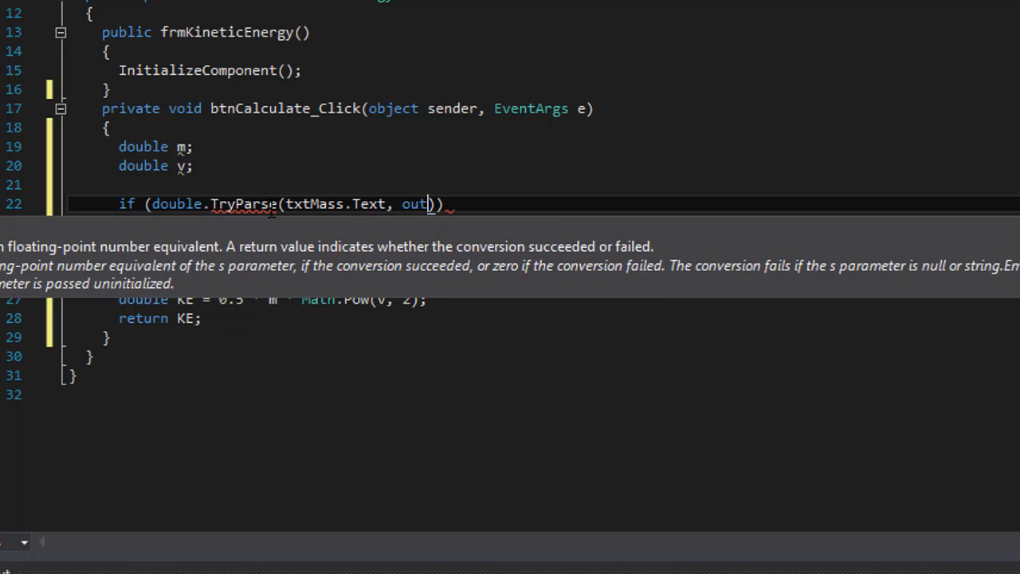
type("m)")
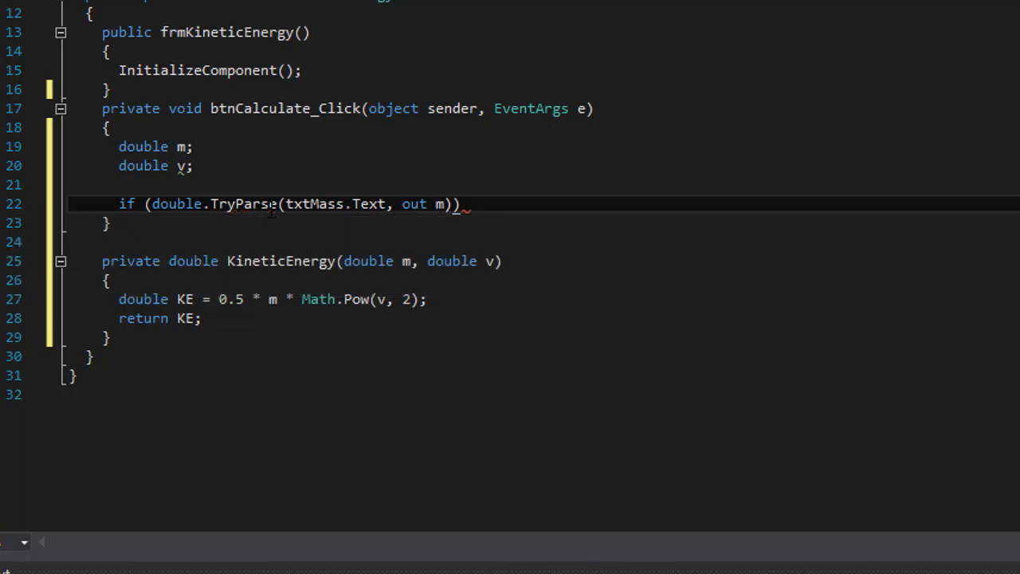
type("&&")
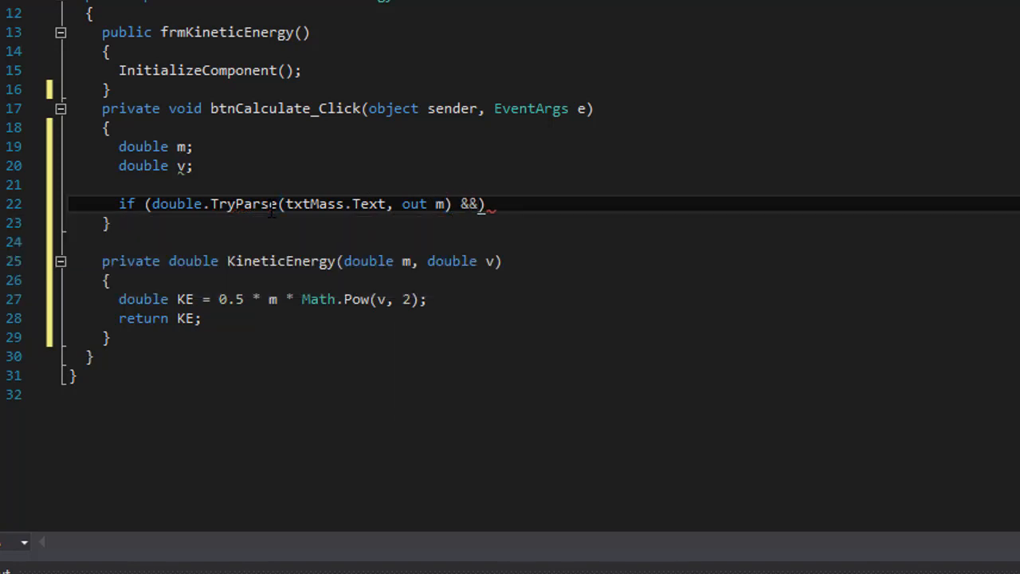
type("double.TryParse(txtVelocity")
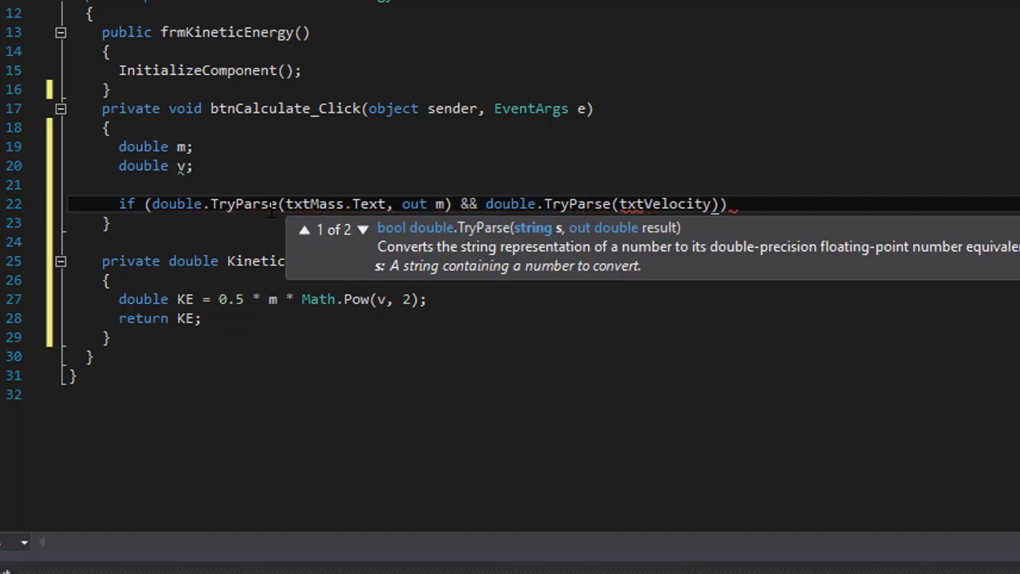
type(".Text, out v")
type("{")
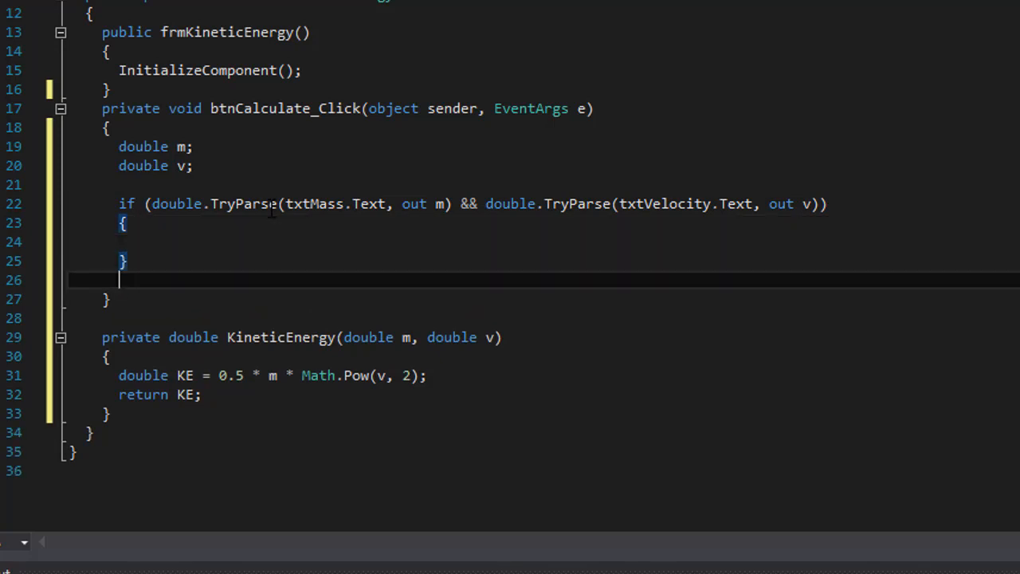
Add an else calling MessageBox.Show("Please enter valid numbers", "Invalid Input")
type("else")
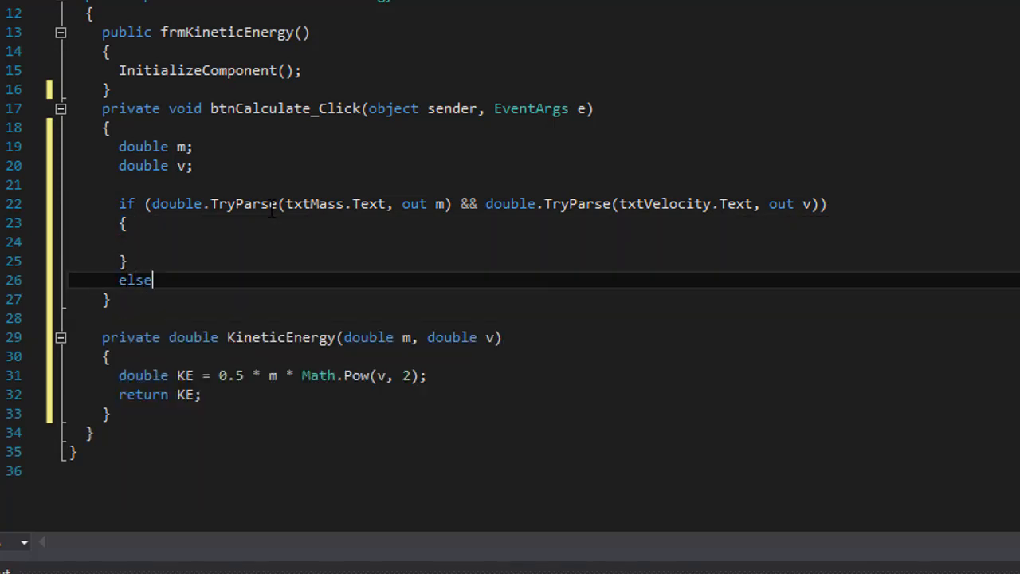
type("Message")
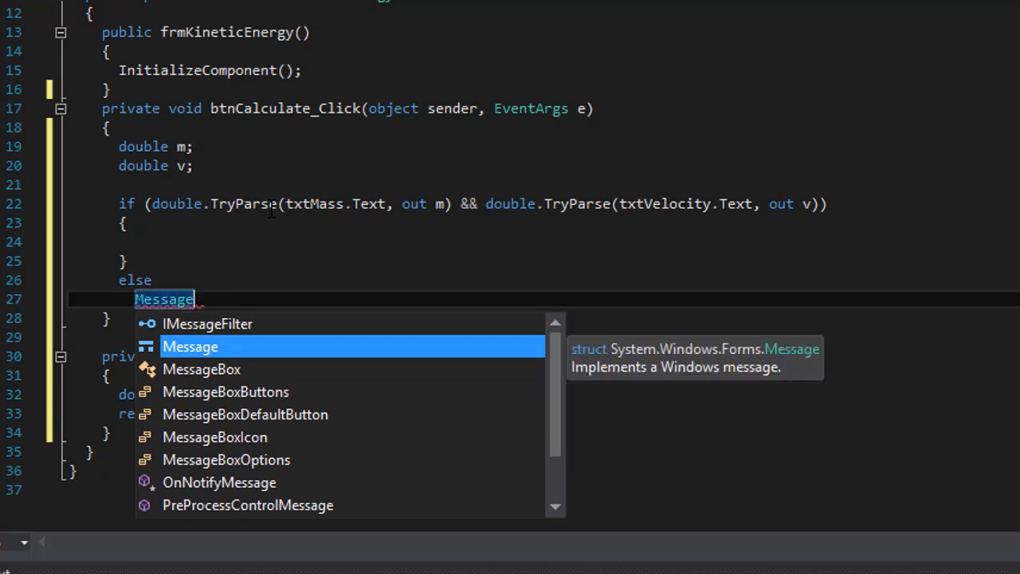
type("Box.Show(")
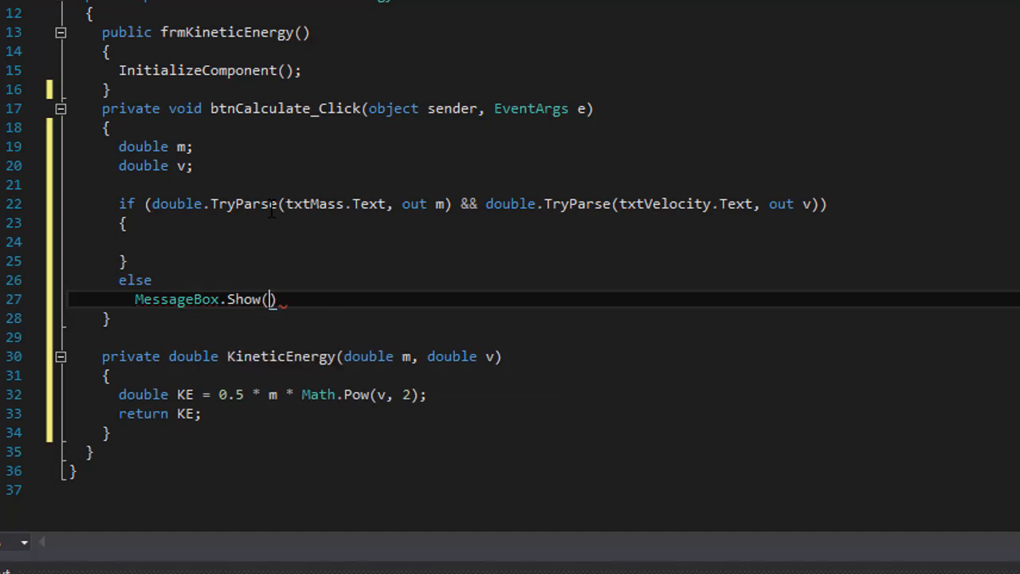
type("\"Please enter valid")
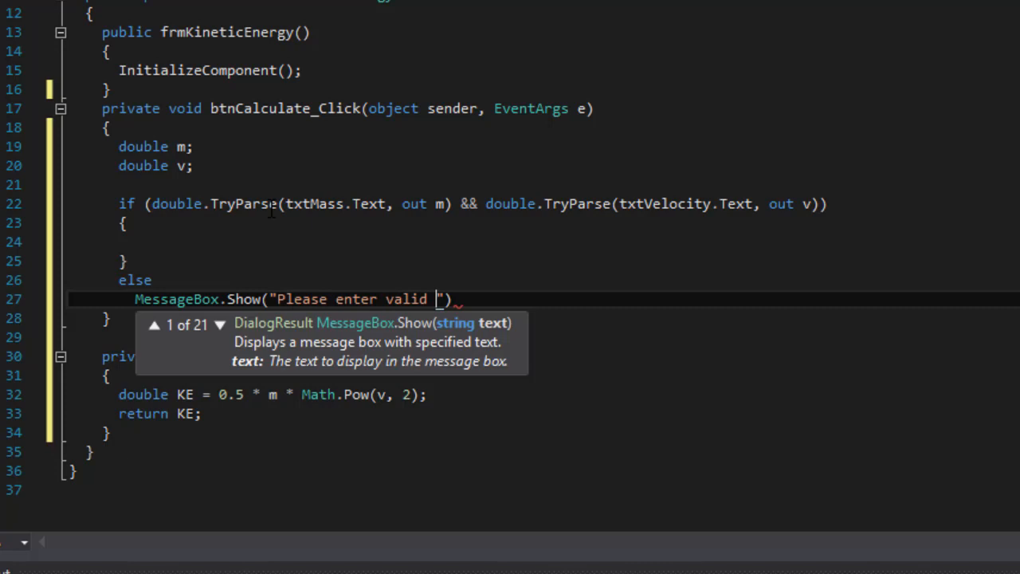
type("numbers")
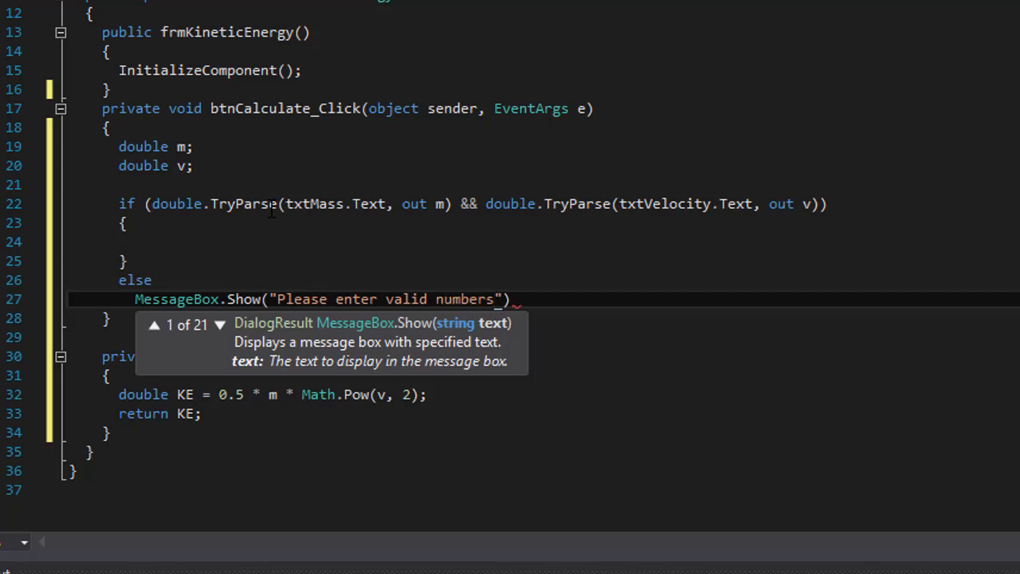
type(", \"Inva\"")
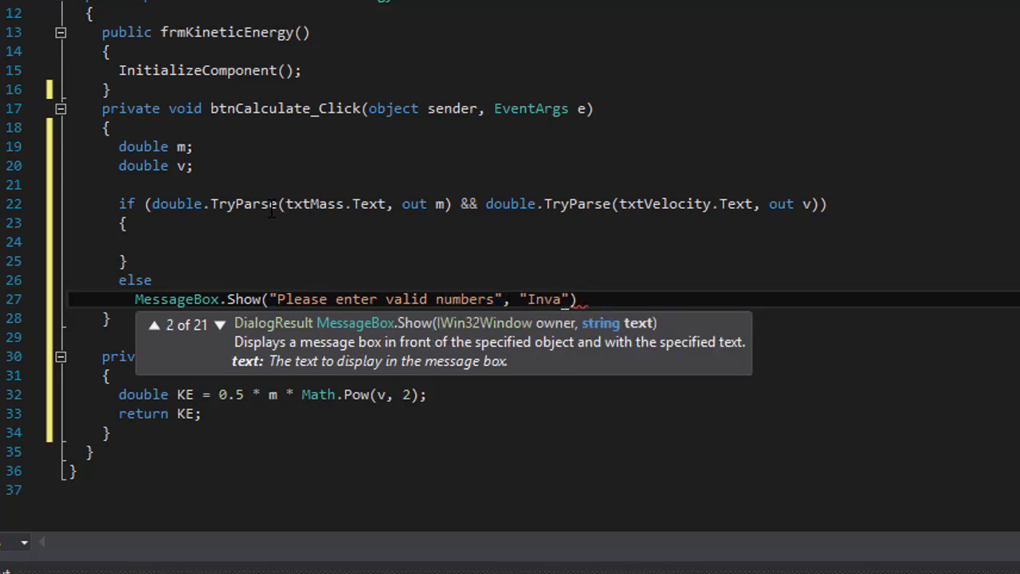
type("lid Input\")")
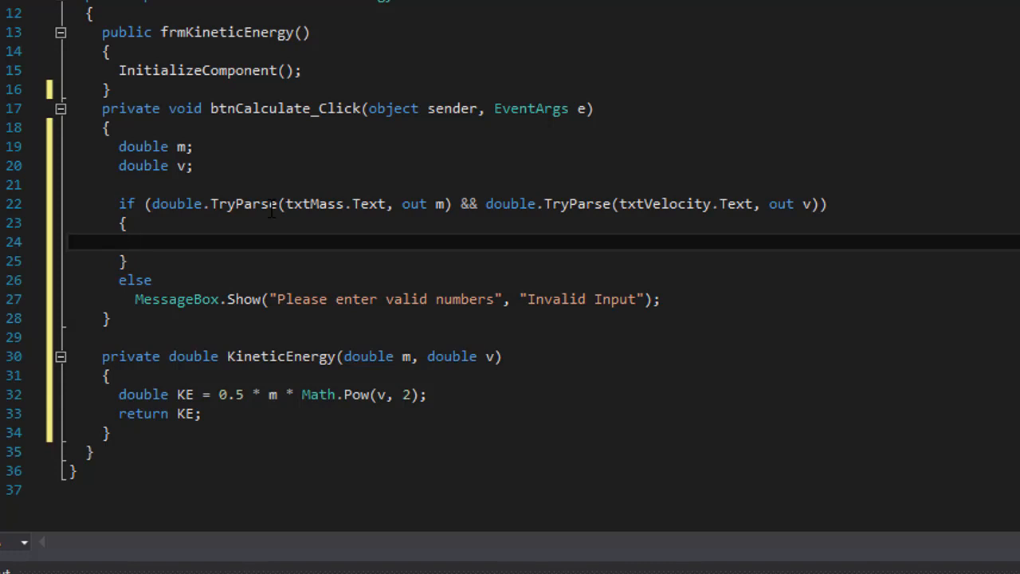
Inside the if block, write double KE = KineticEnergy(m, v); with IntelliSense
left_click(135, 241)
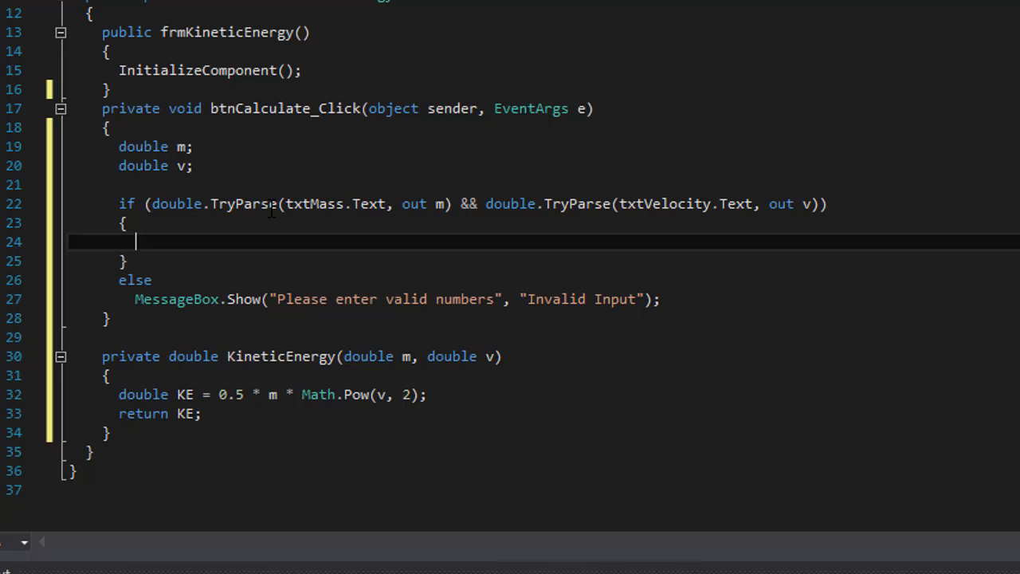
type("double KE =")
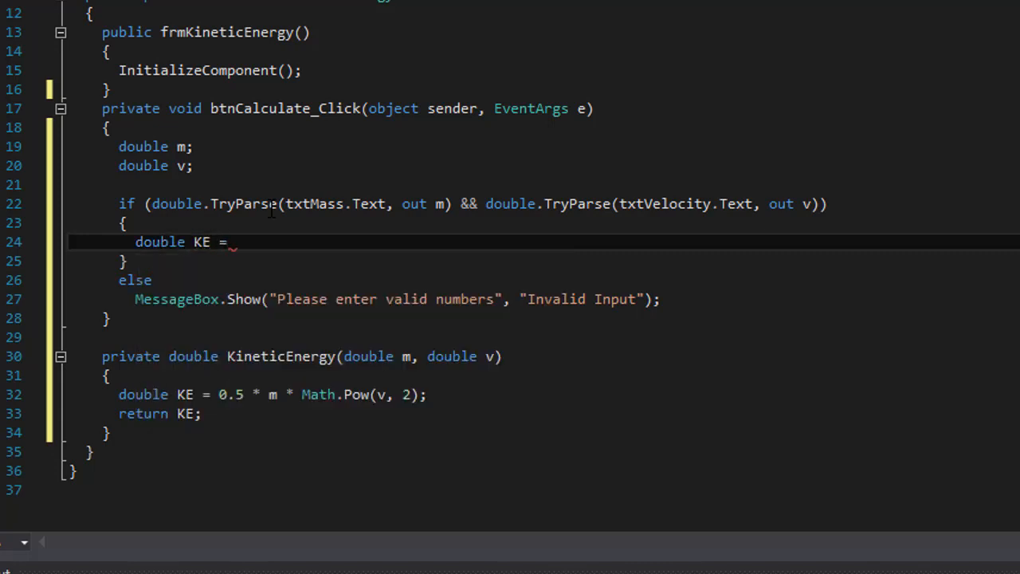
type("KineticEnergy")
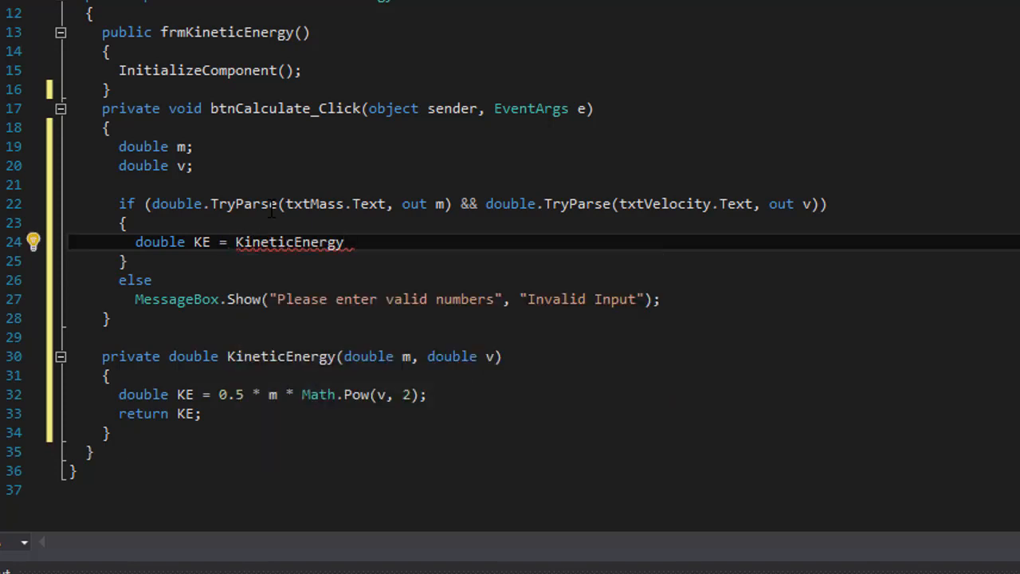
type("()")
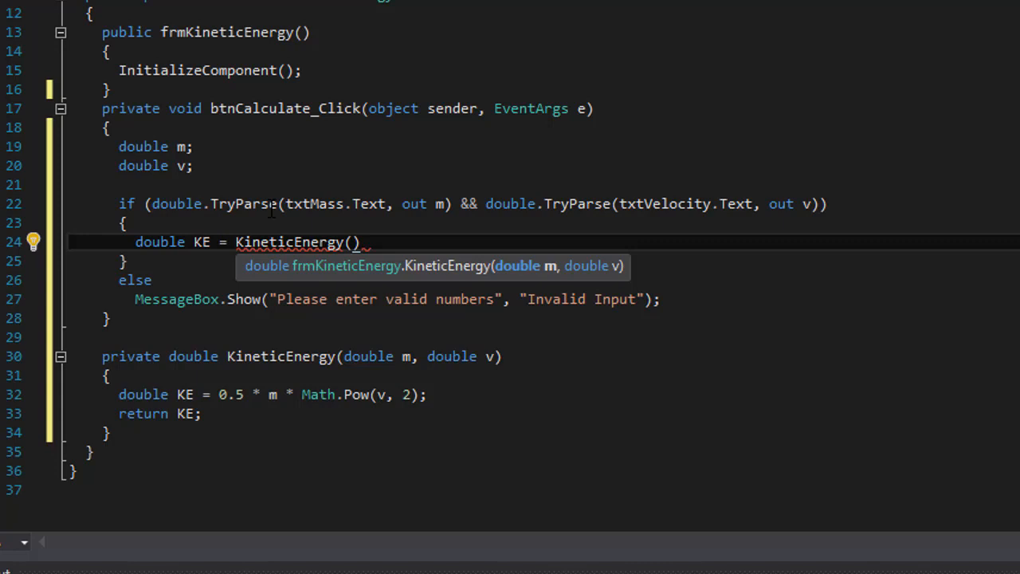
type("m,v")
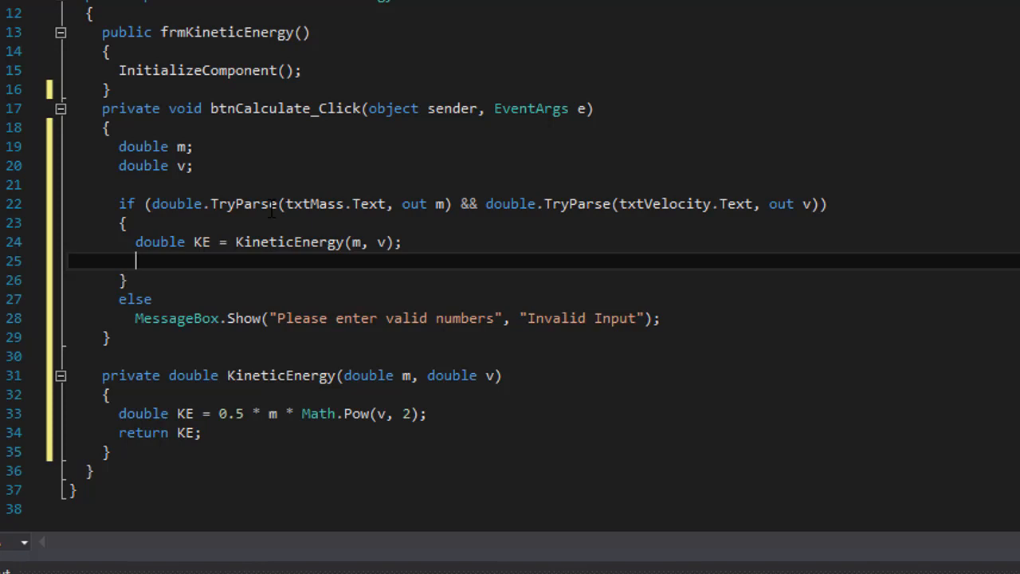
Write txtKineticEnergy.Text = KE.ToString("n"); after computing KE
type("t")
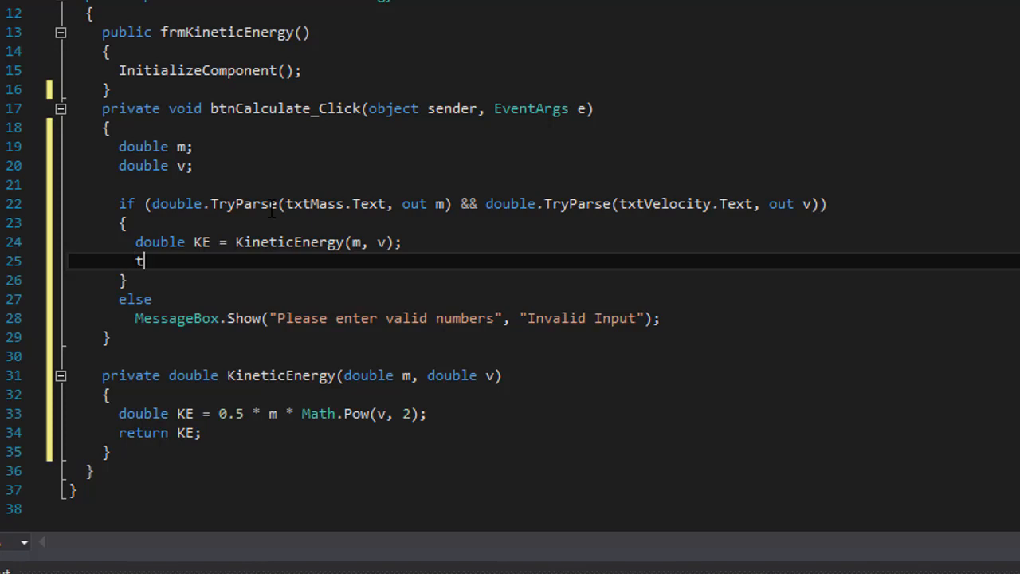
type("xtKineticEnergy.")
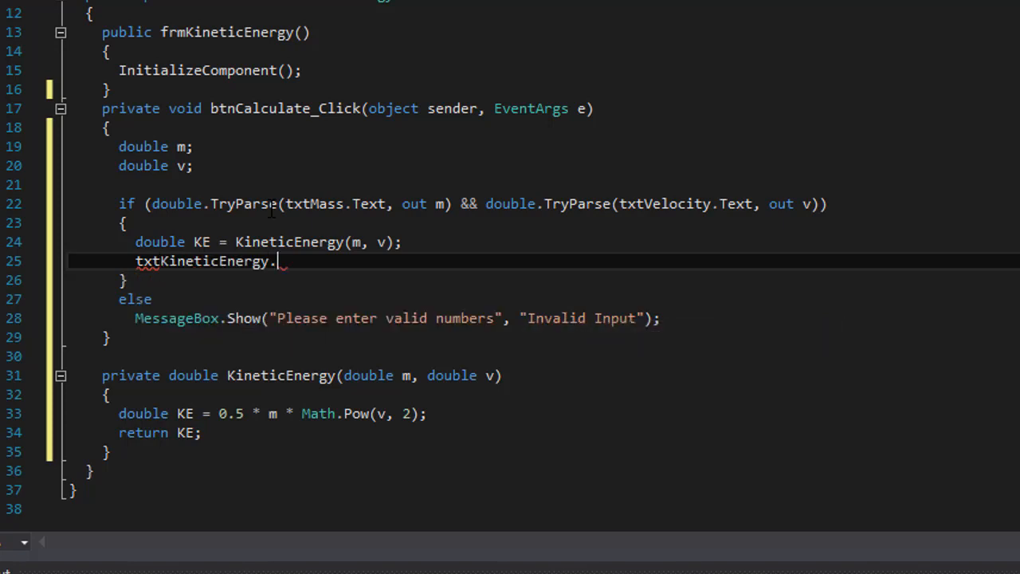
type("Text")
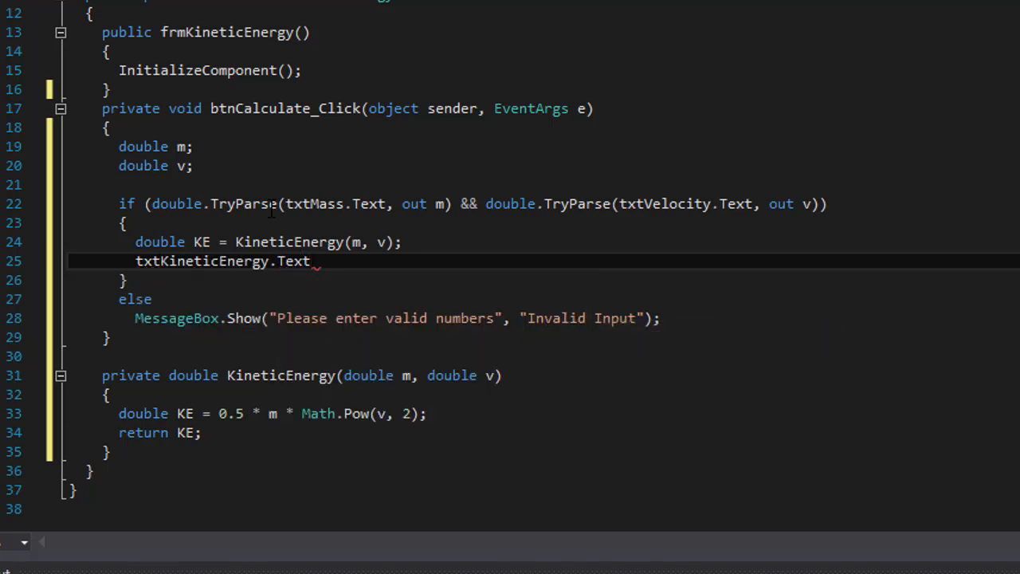
type("= K")
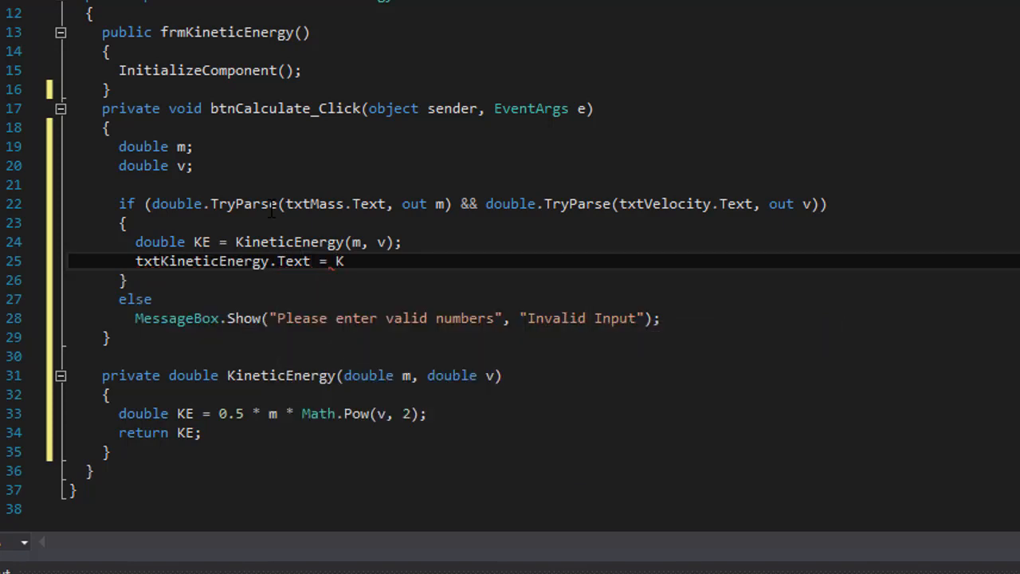
type("E.")
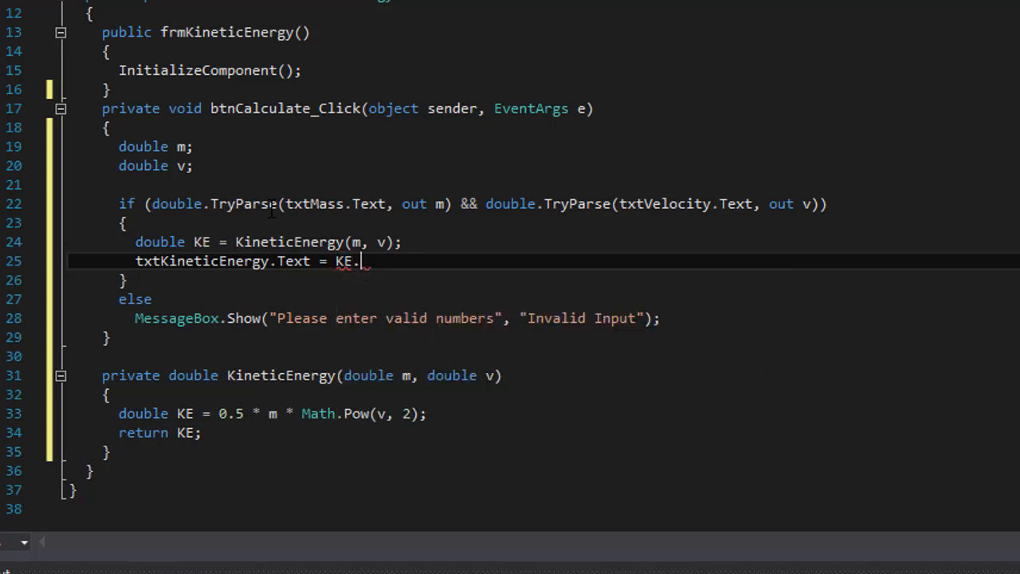
type("ToString(\"\")")
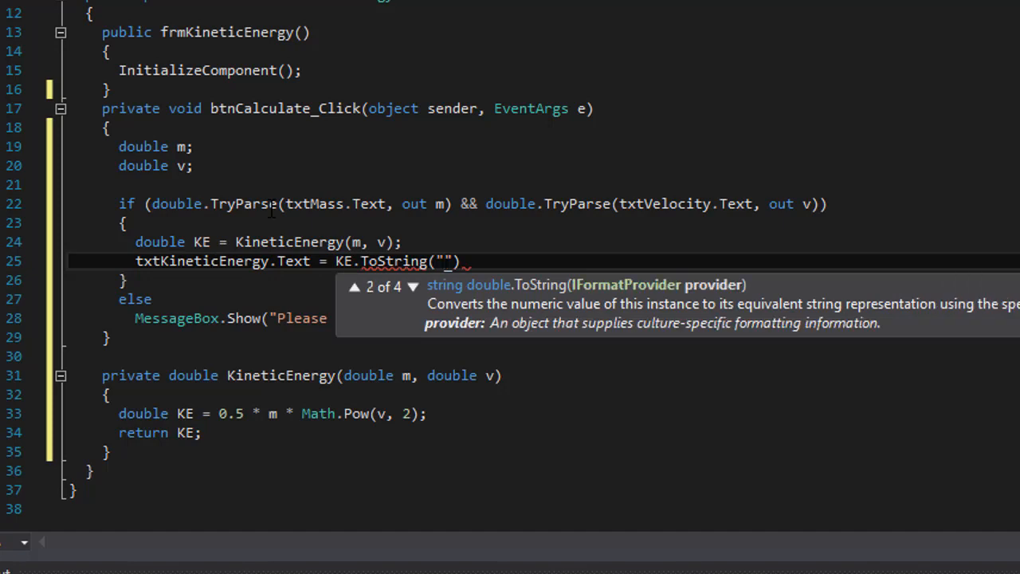
type("n")
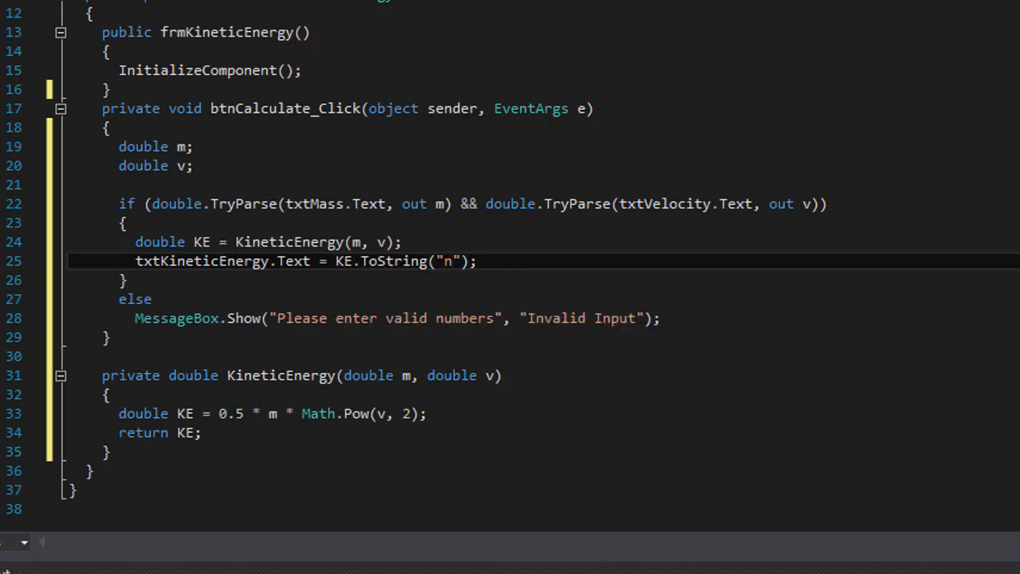
mouse_move(449, 61)
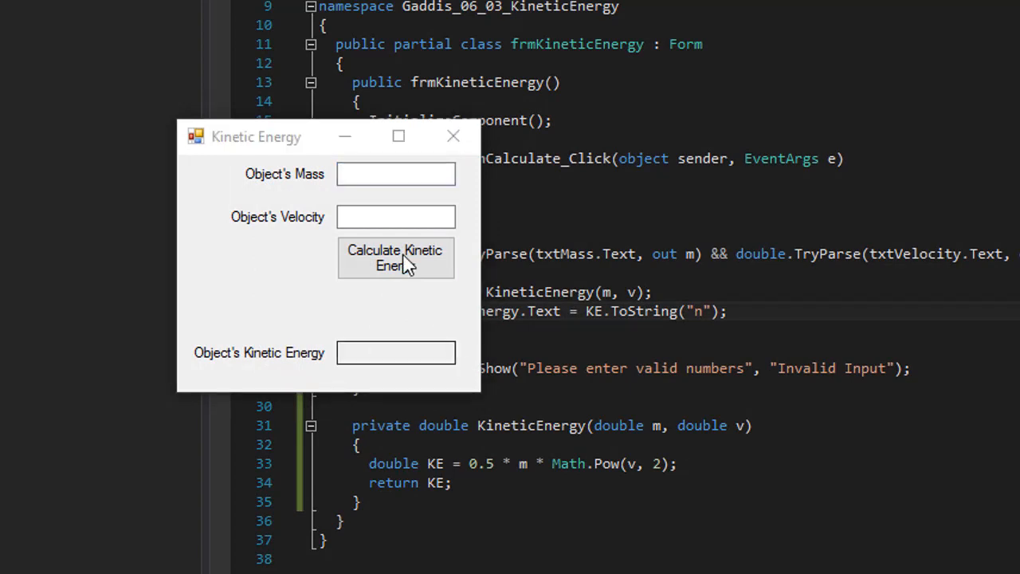
Enter mass 99 and velocity 101, then calculate kinetic energy in the running app
left_click(395, 173)
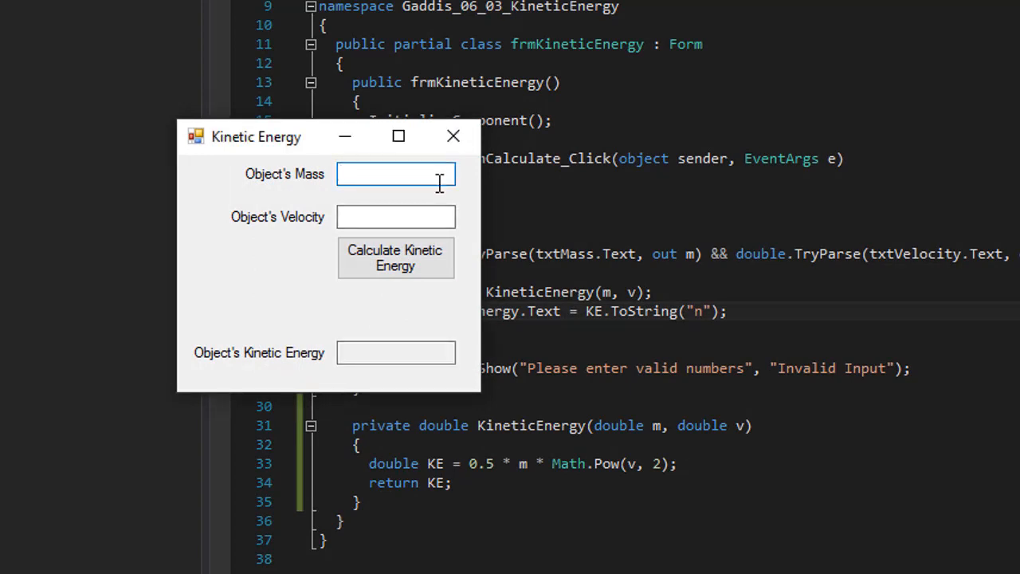
type("99")
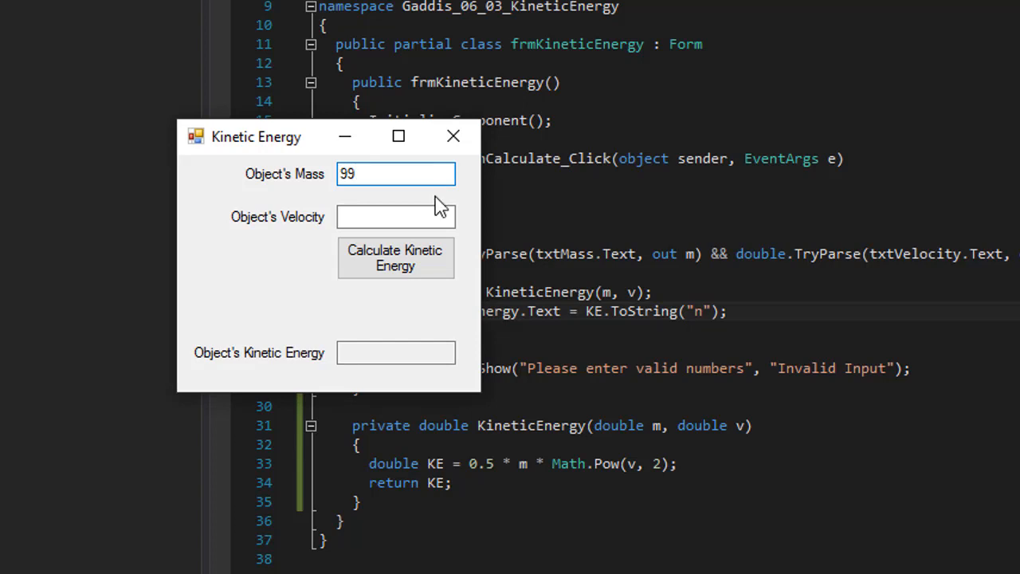
left_click(395, 216)
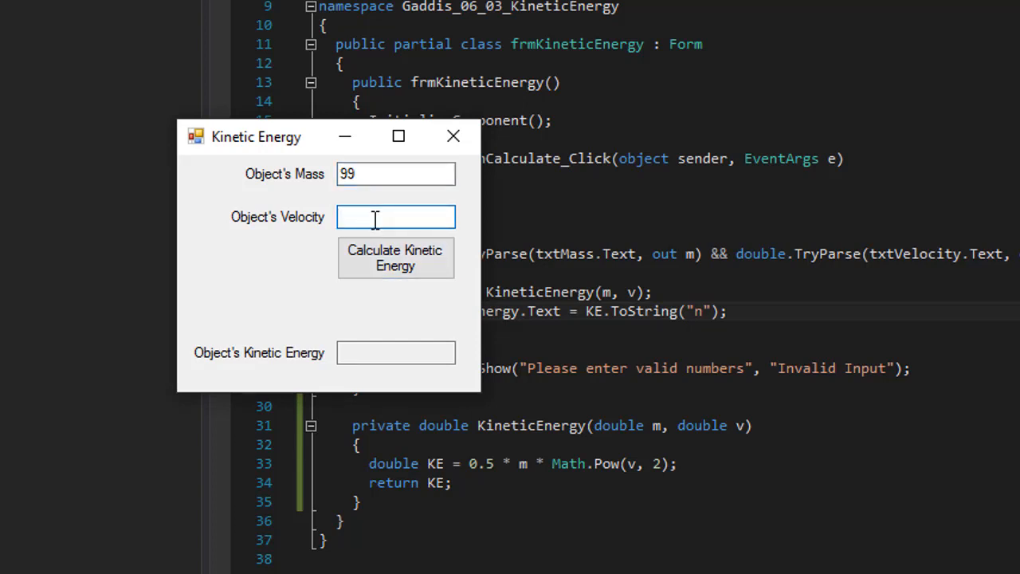
type("101")
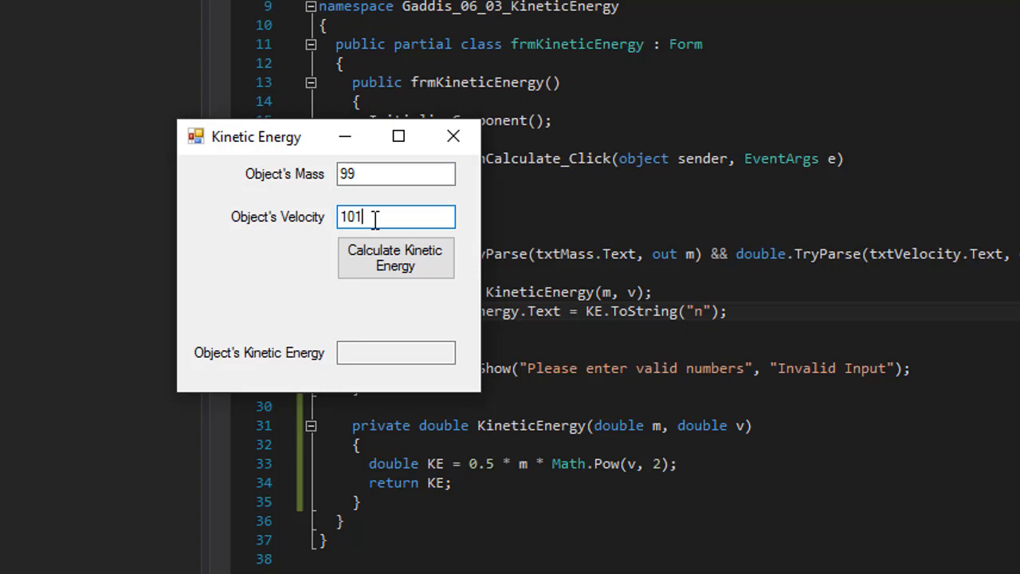
mouse_move(396, 257)
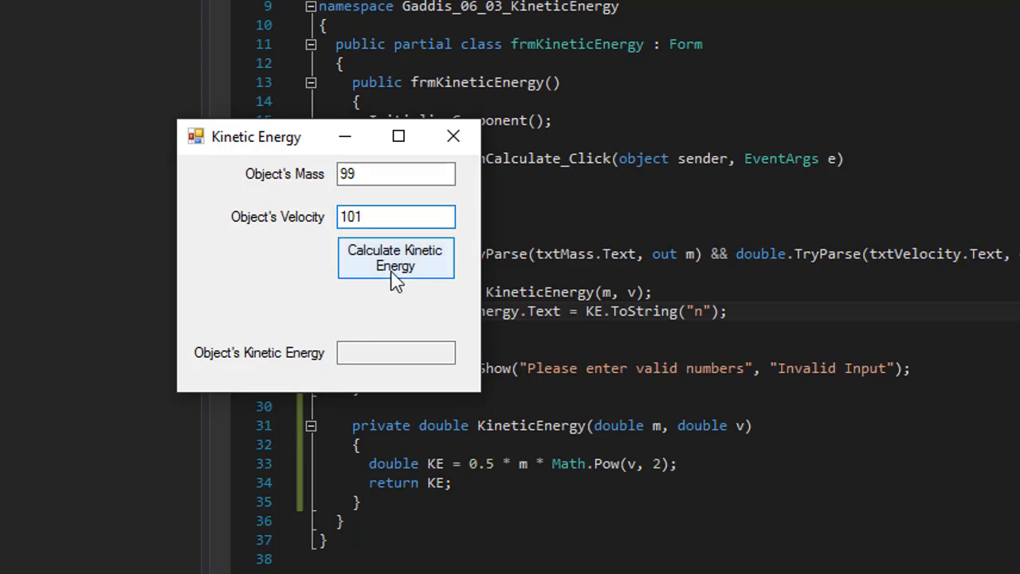
left_click(396, 258)
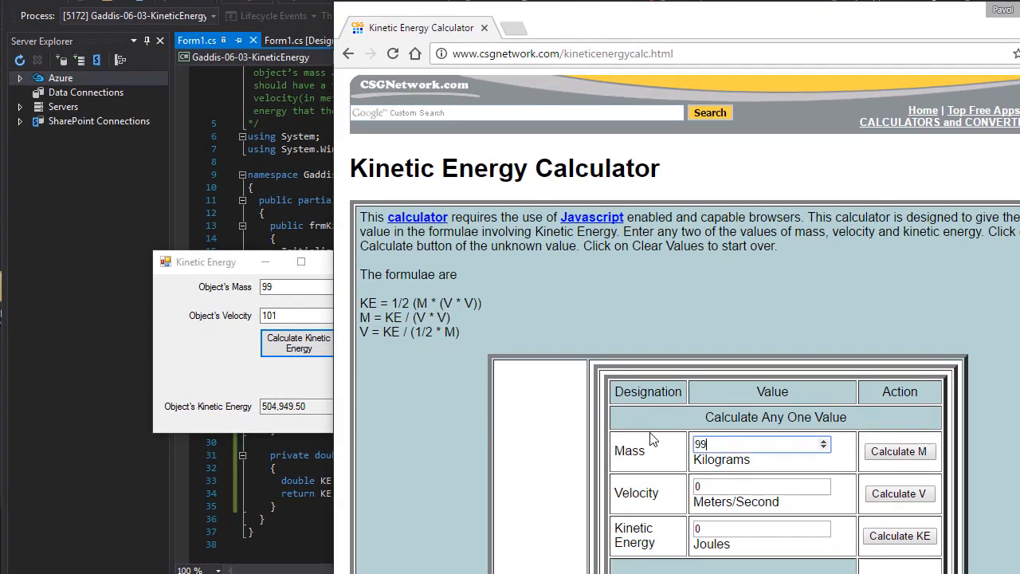
Enter velocity 101 on the online calculator and compute KE for comparison
left_click(757, 486)
type("101")
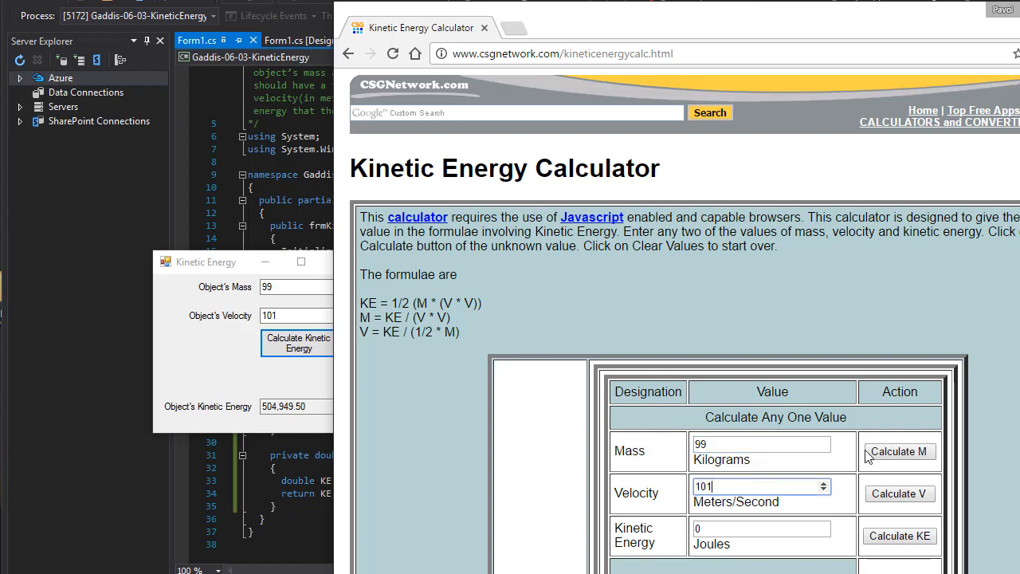
left_click(899, 536)
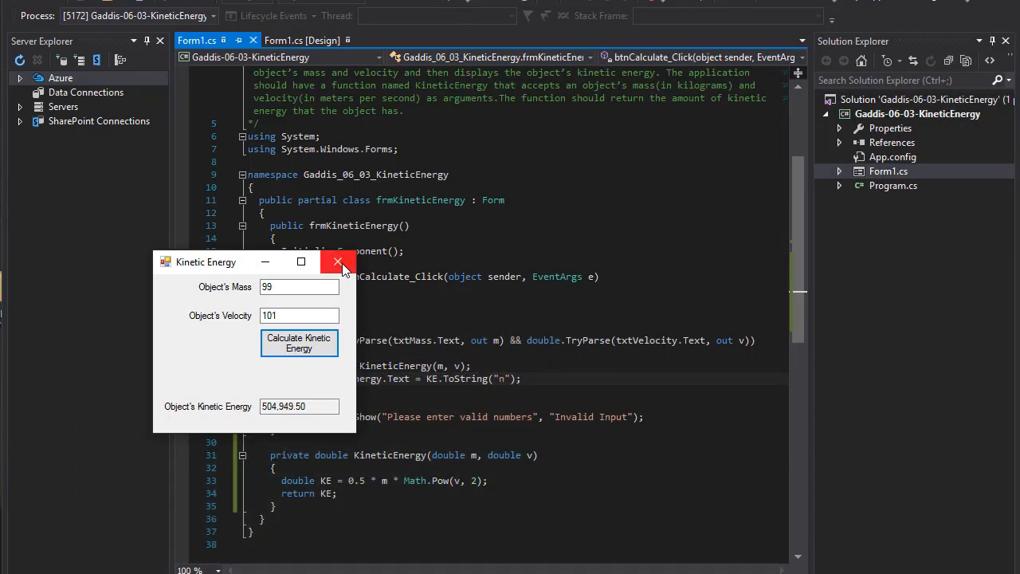
mouse_move(357, 281)
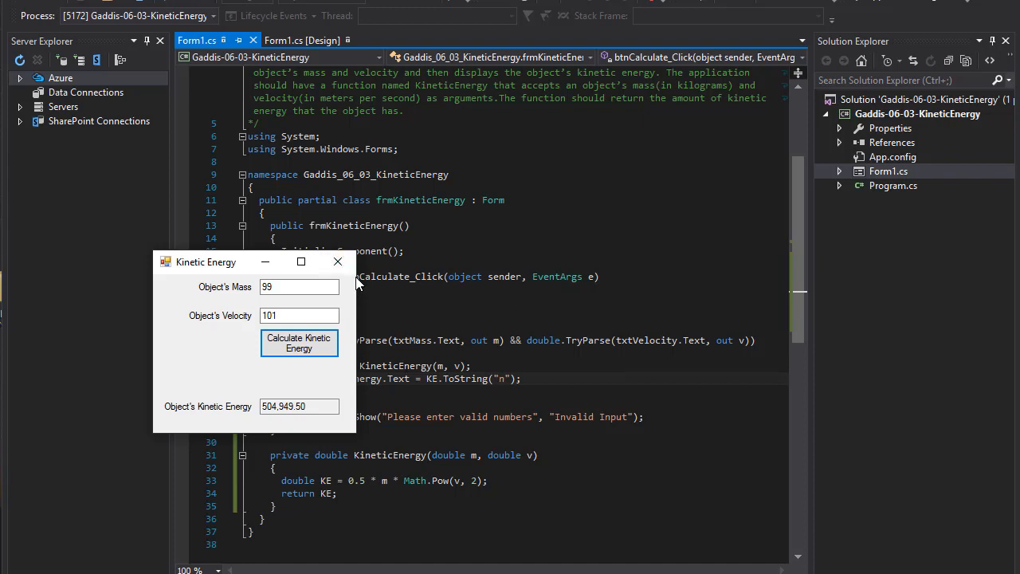
Close the Kinetic Energy app window to return to the editor
left_click(337, 262)
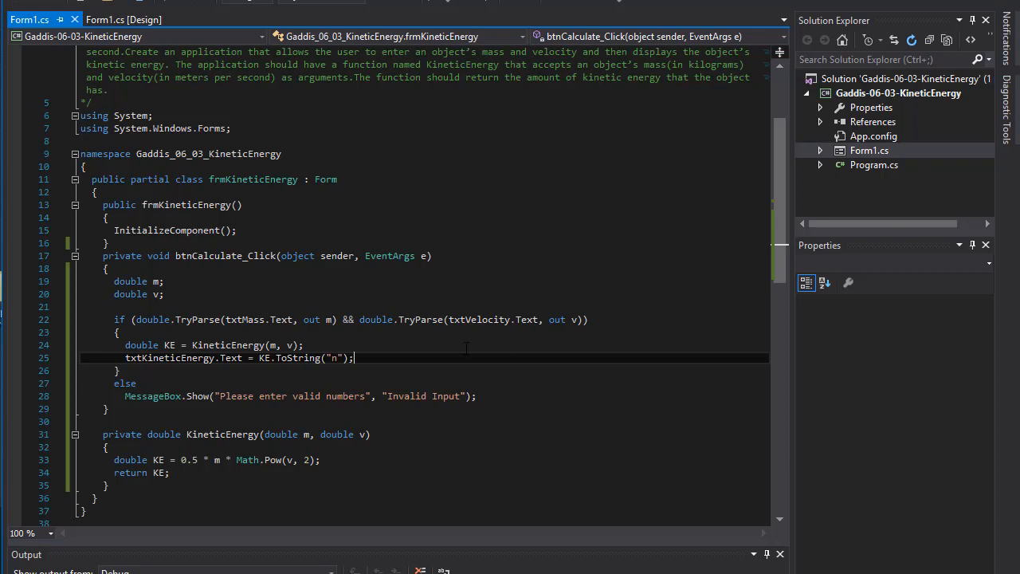
mouse_move(567, 423)
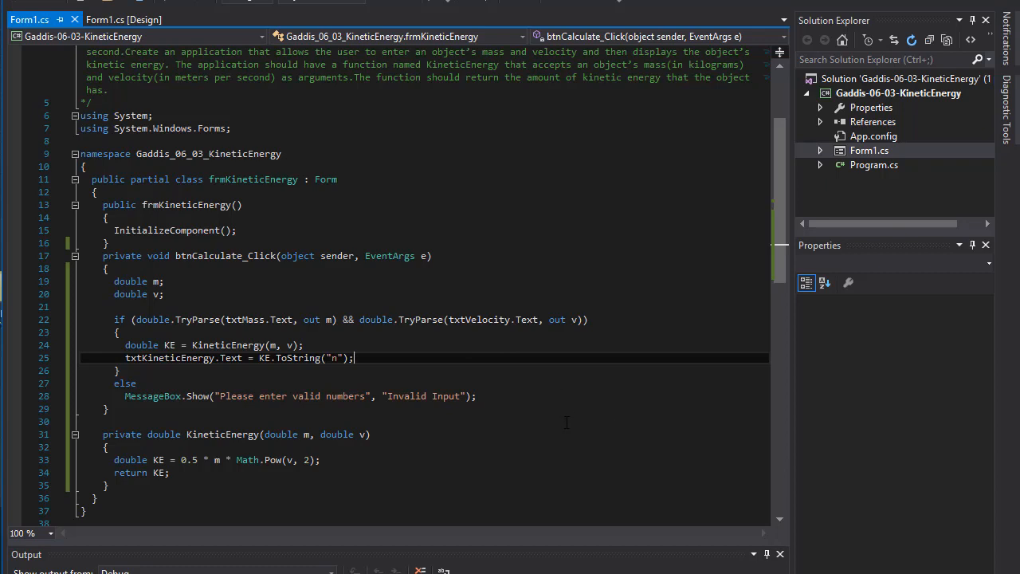